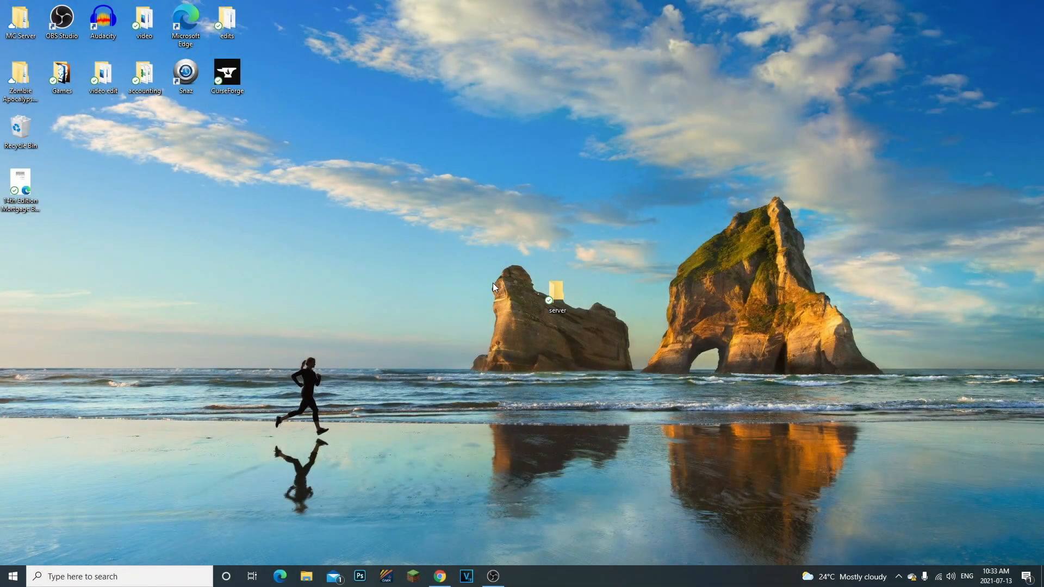
mouse_move(505, 289)
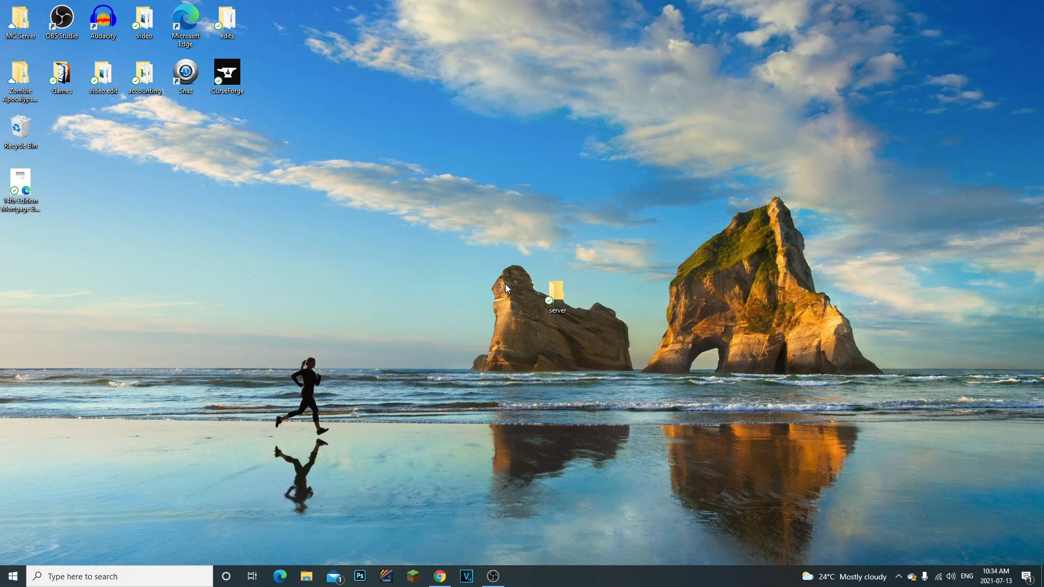
mouse_move(464, 419)
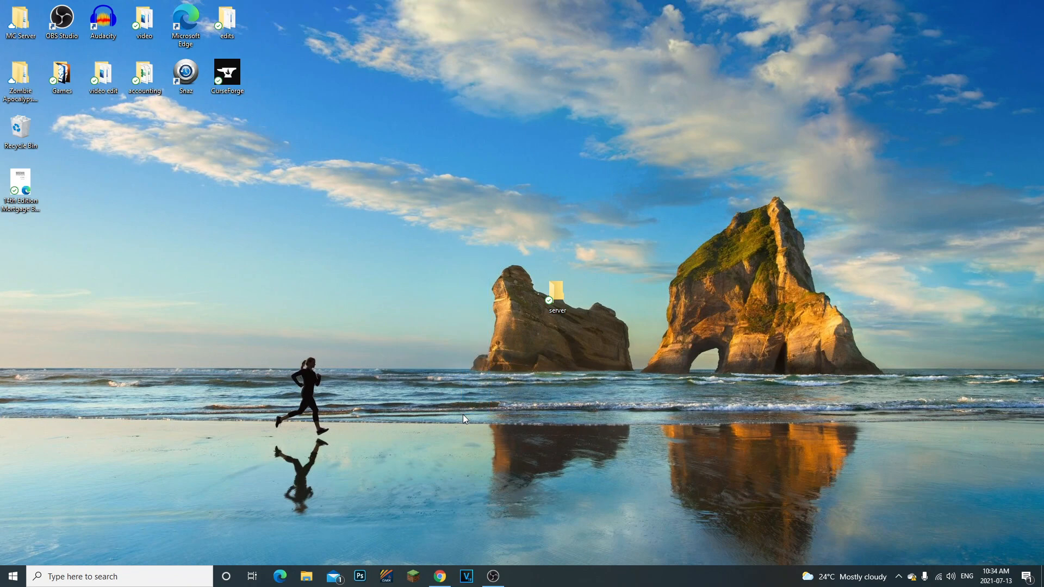
mouse_move(464, 412)
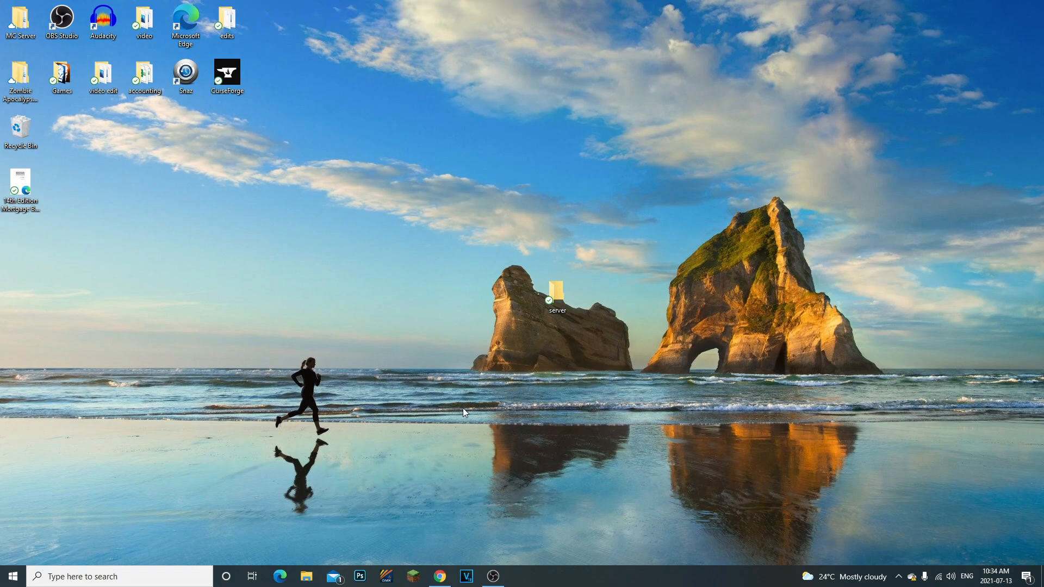
mouse_move(426, 413)
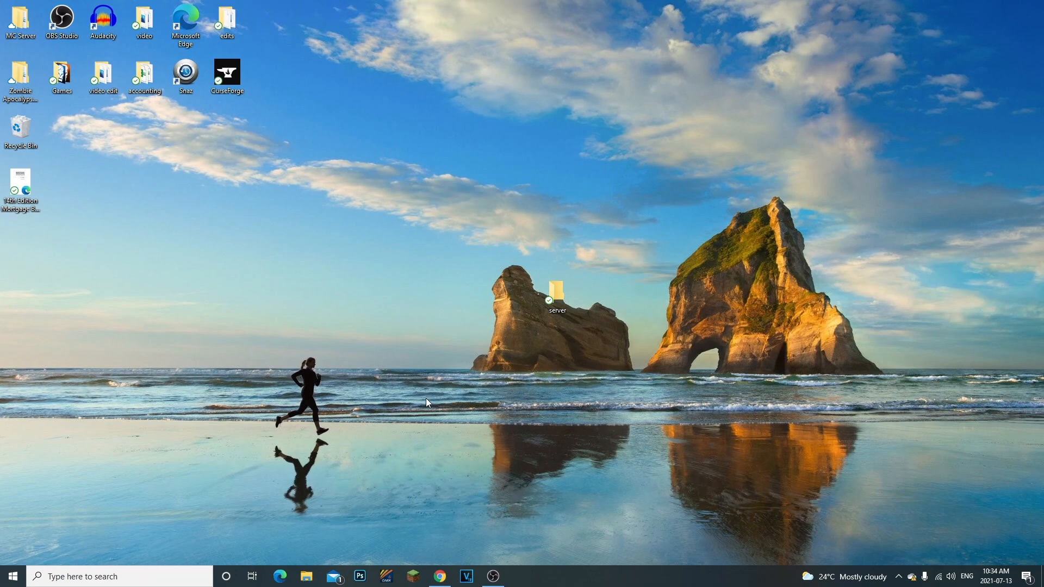
Open the empty server folder from the desktop in File Explorer.
double_click(557, 292)
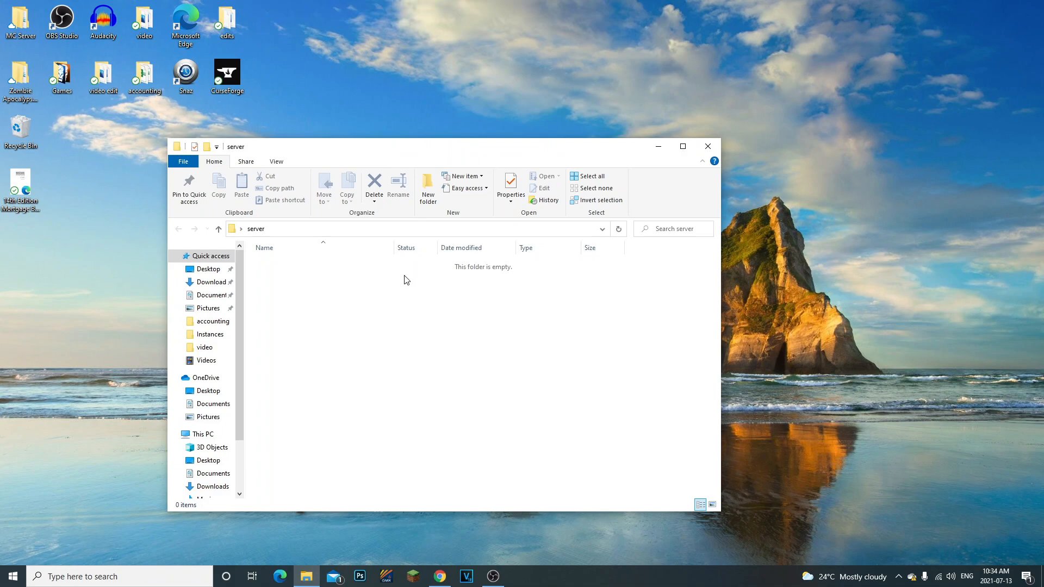
mouse_move(386, 280)
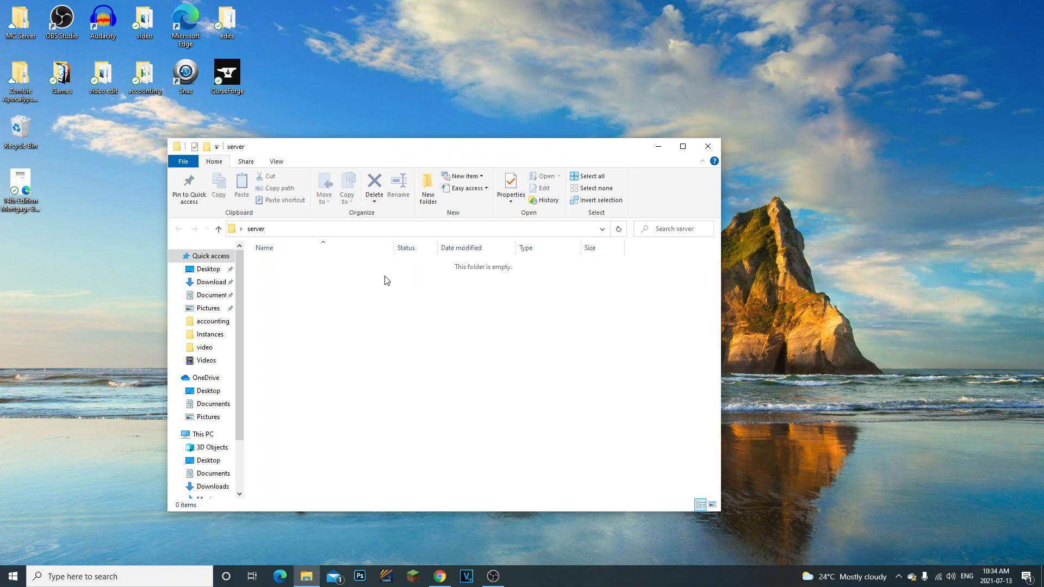
mouse_move(384, 290)
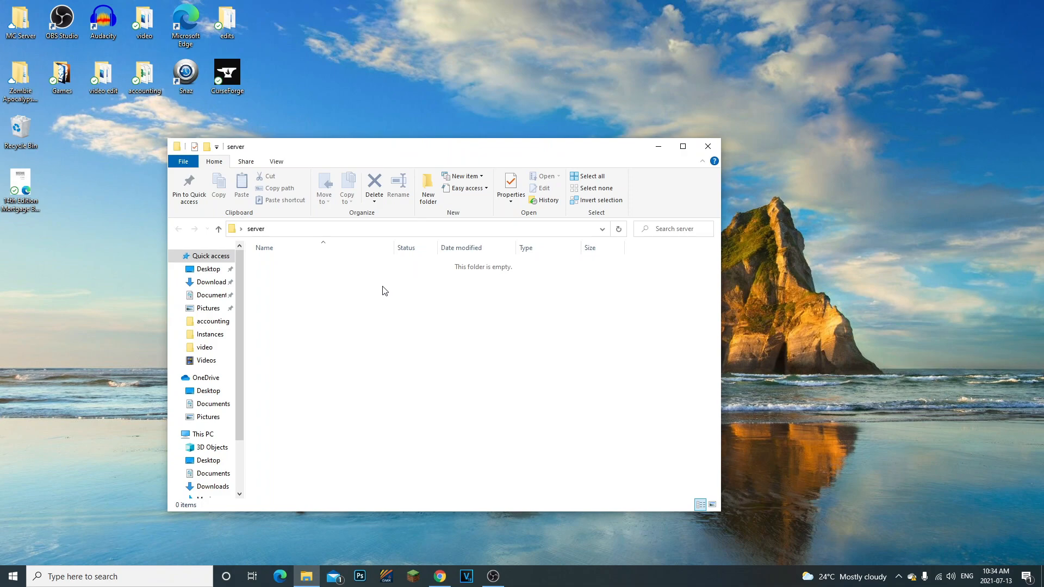
mouse_move(584, 227)
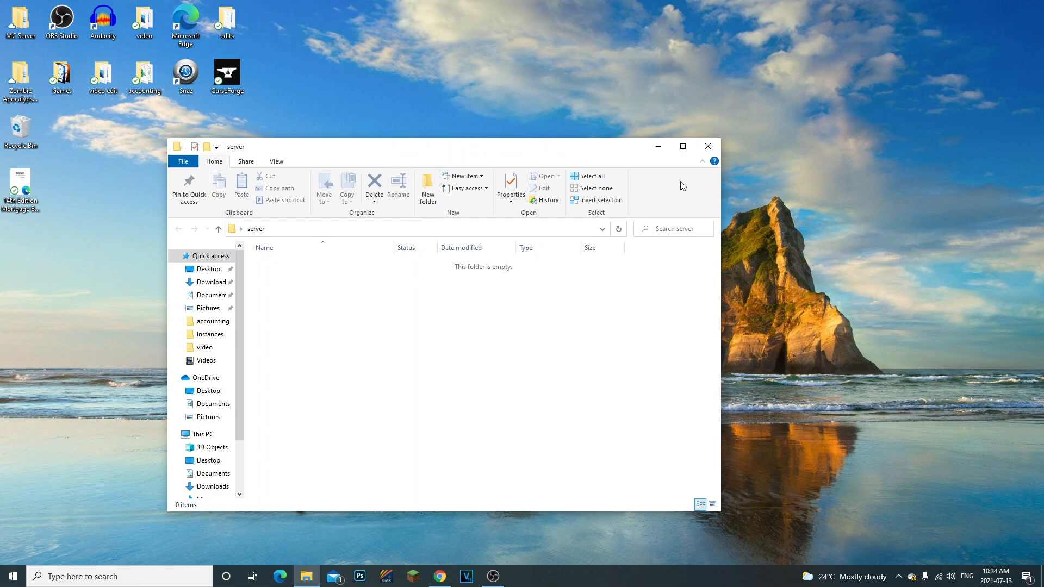
Search Google for 'minecraft 1.16.5 server download' and open the Java Edition 1.16.5 release article.
left_click(438, 576)
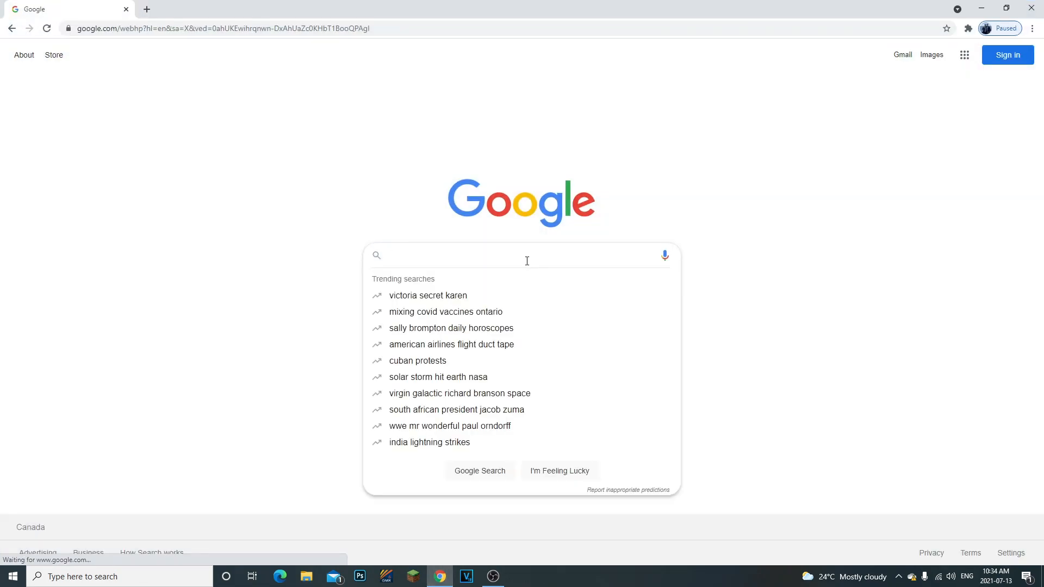
type("minecraft 1.16.5 server download")
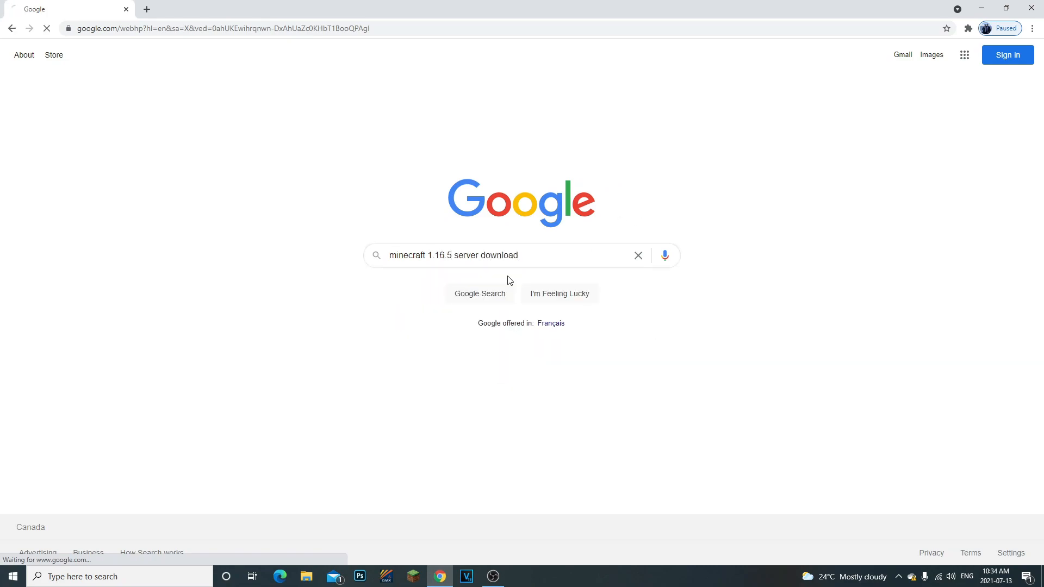
left_click(479, 294)
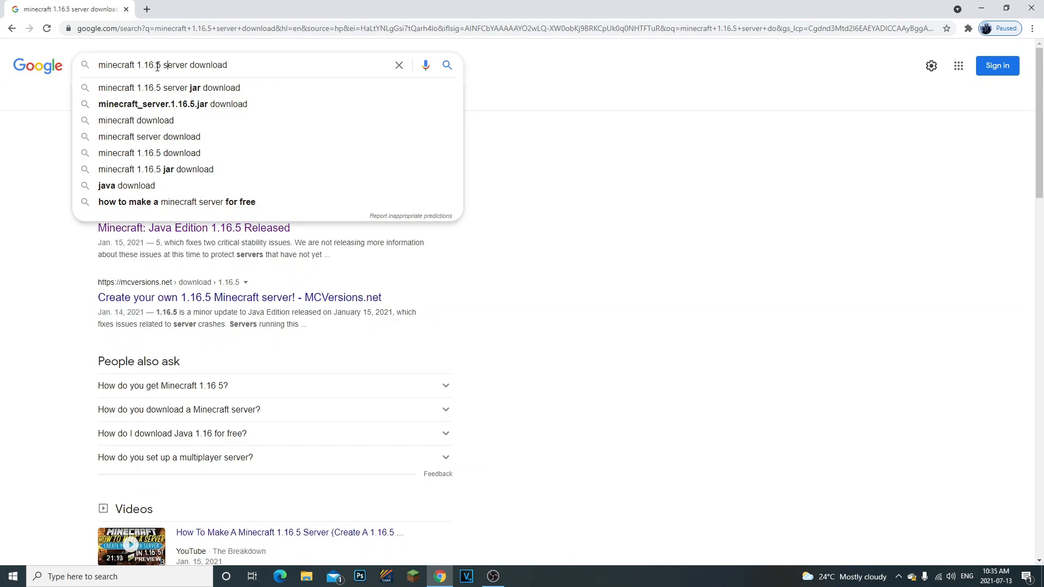
double_click(149, 64)
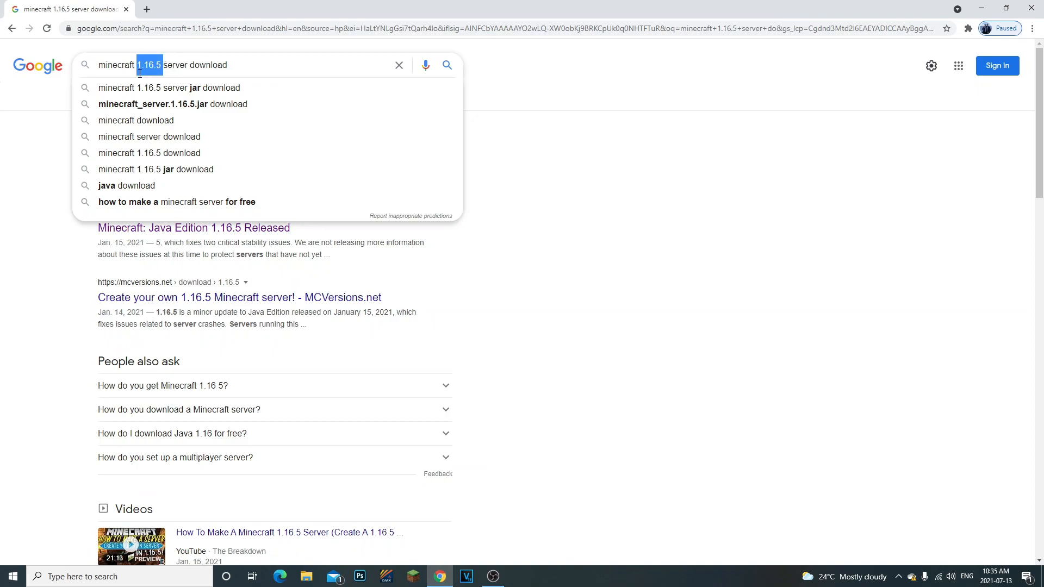
double_click(115, 64)
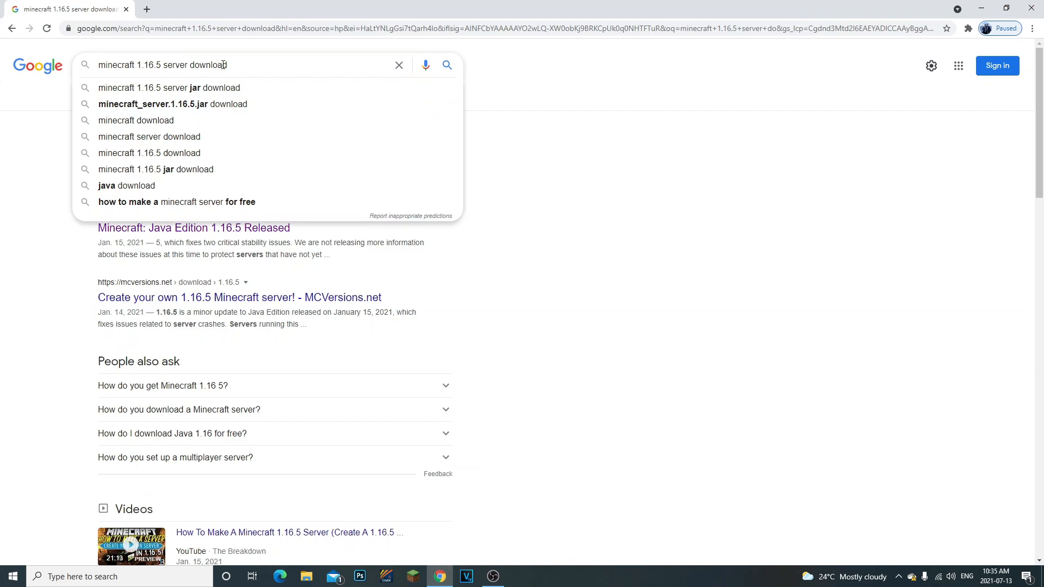
left_click(447, 64)
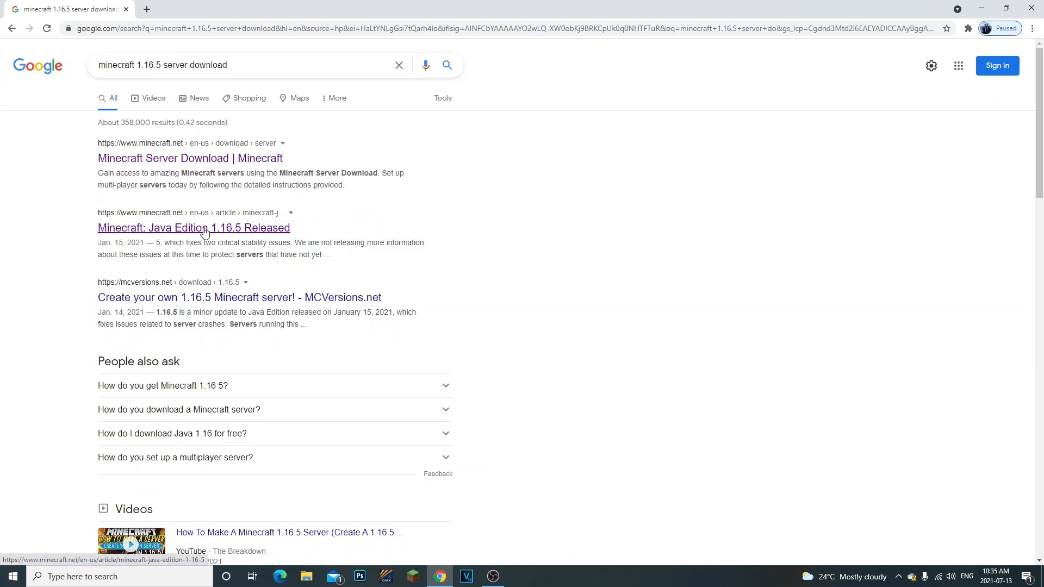
mouse_move(238, 235)
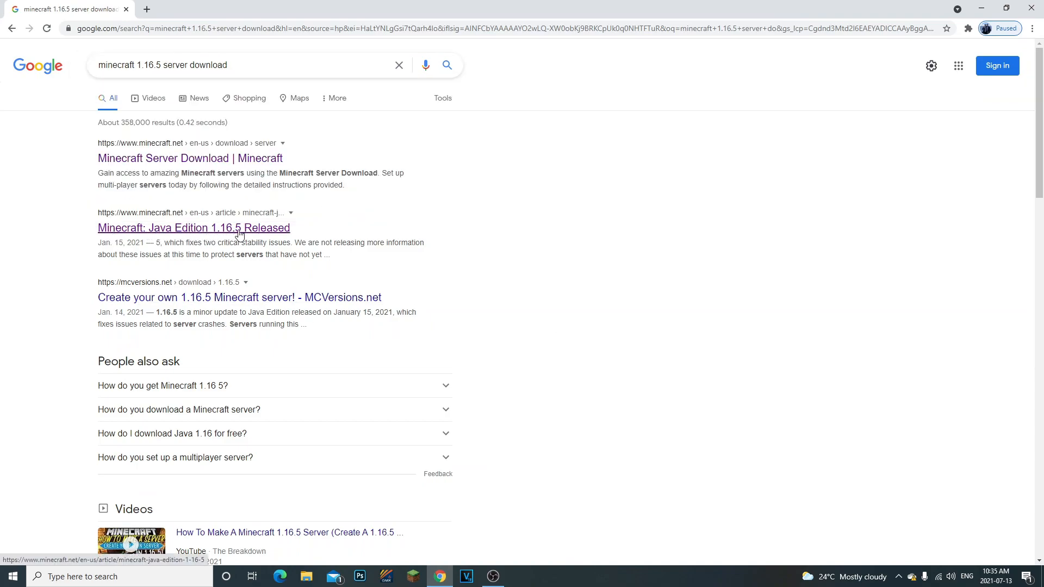
left_click(193, 228)
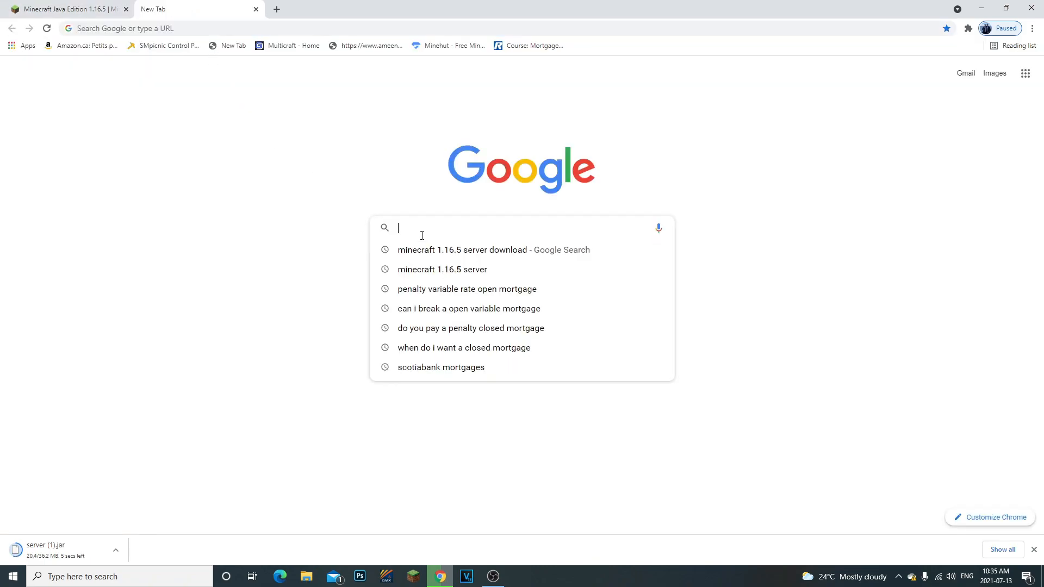
Search 'minecraft server' and open the official Minecraft Java Edition server download page to get the jar.
type("minecraft server")
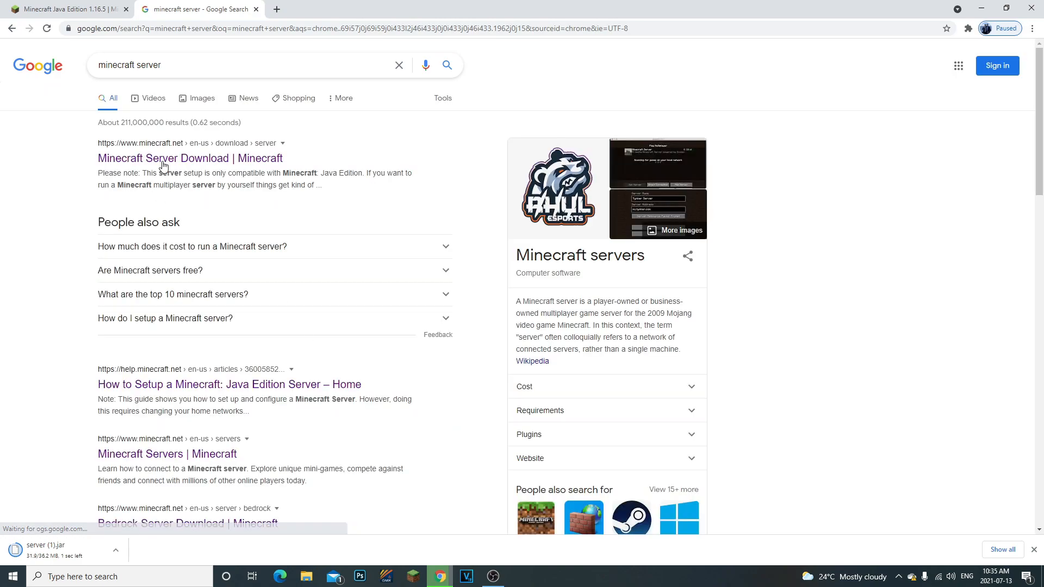
left_click(189, 158)
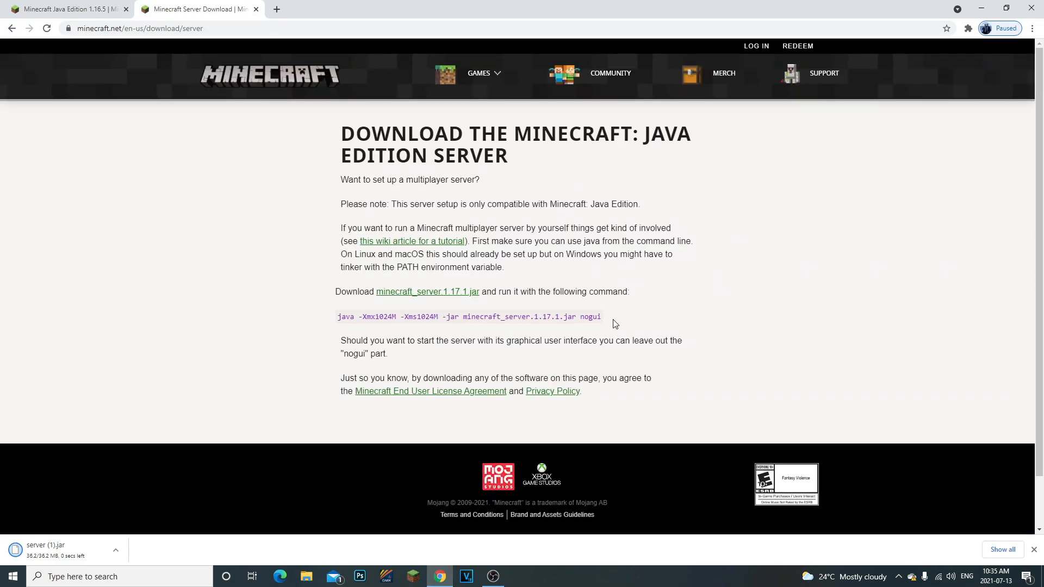
right_click(467, 316)
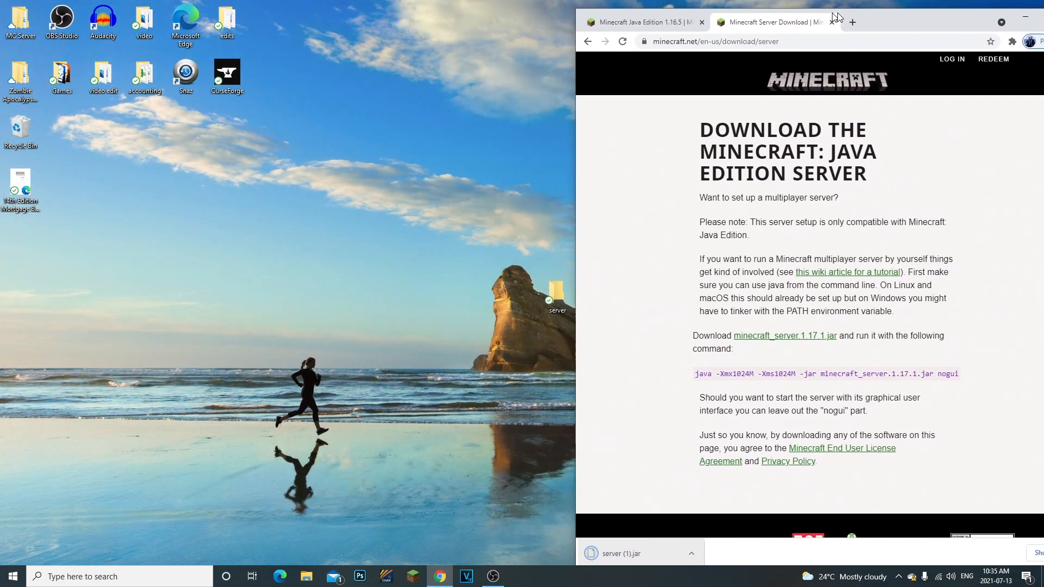
Open the server folder and rename the downloaded server (1).jar to 'server'.
left_click_drag(556, 292, 184, 241)
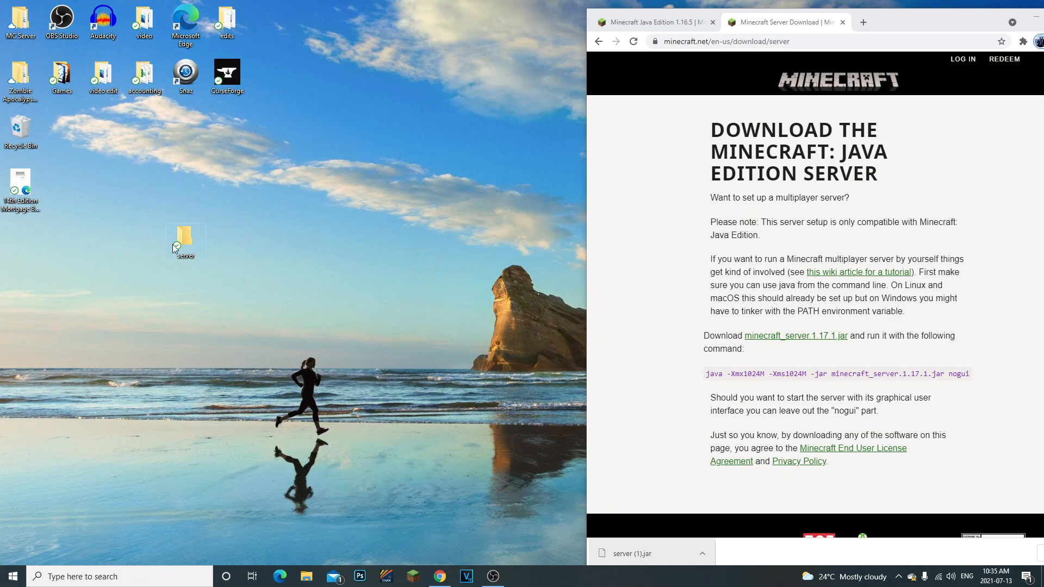
double_click(185, 240)
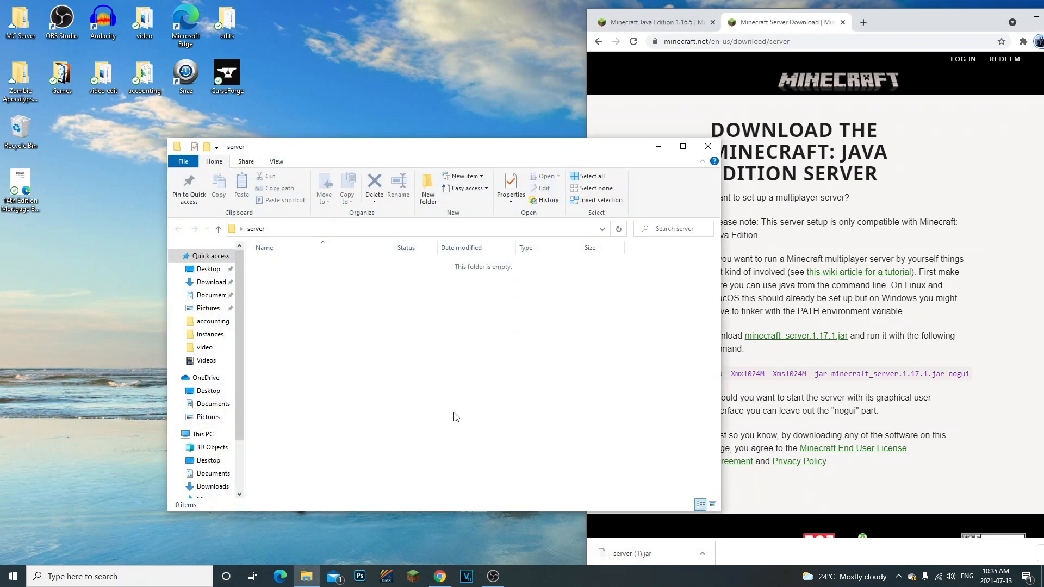
right_click(272, 263)
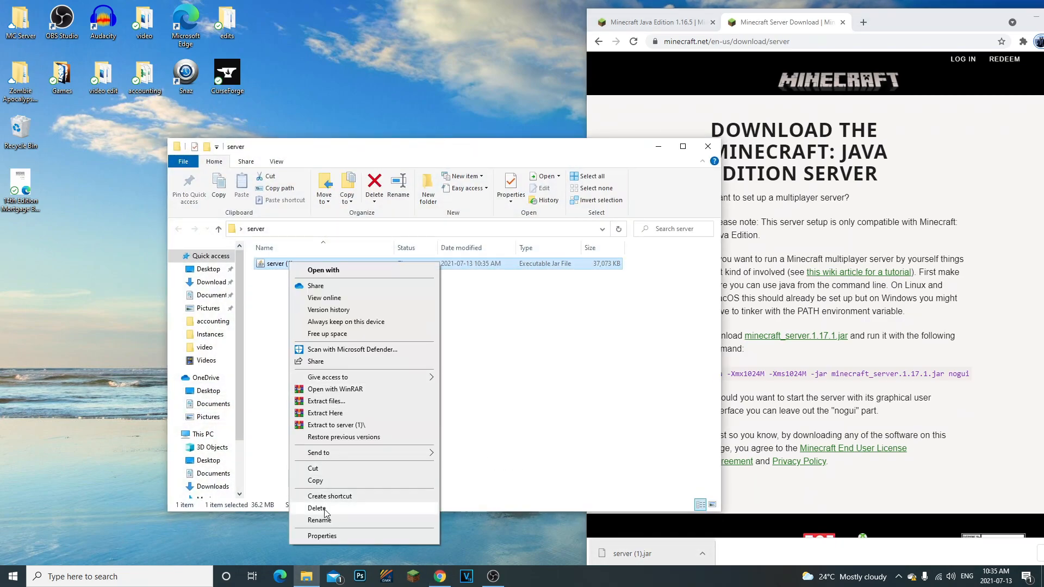
left_click(316, 520)
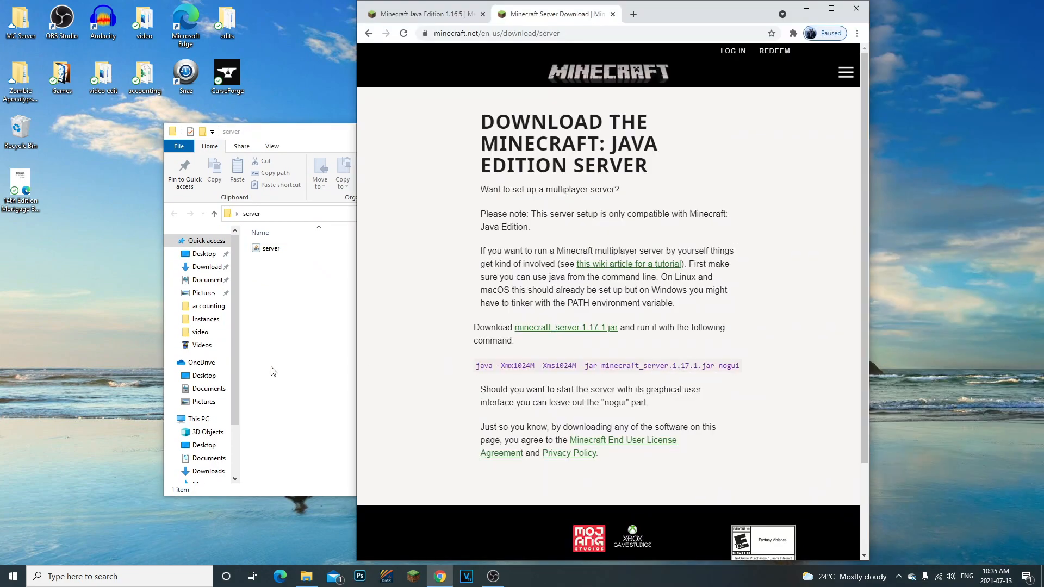
right_click(273, 371)
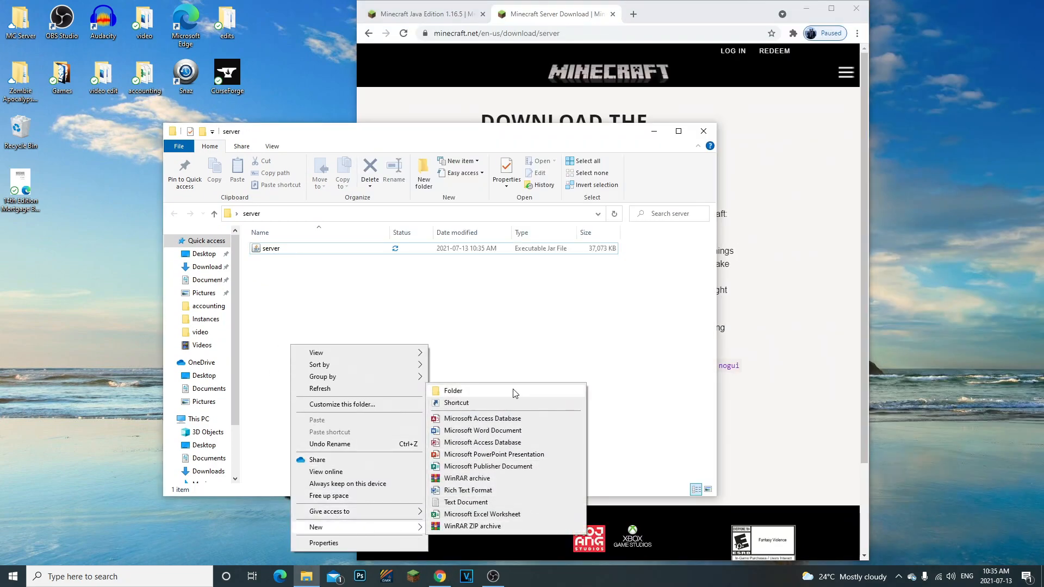
Create a new text document holding the java launch command with 2048M memory settings.
left_click(466, 502)
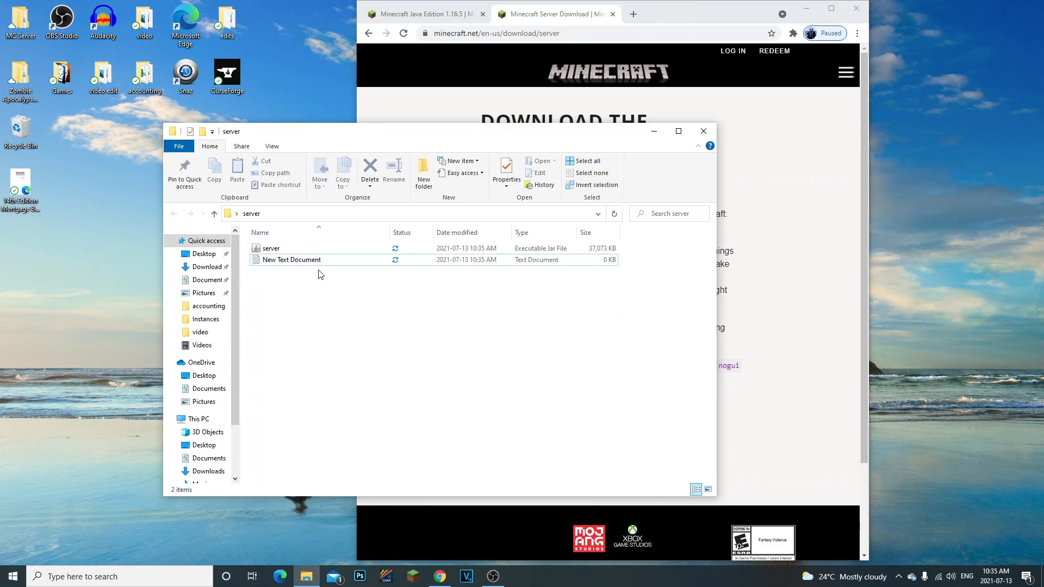
double_click(290, 260)
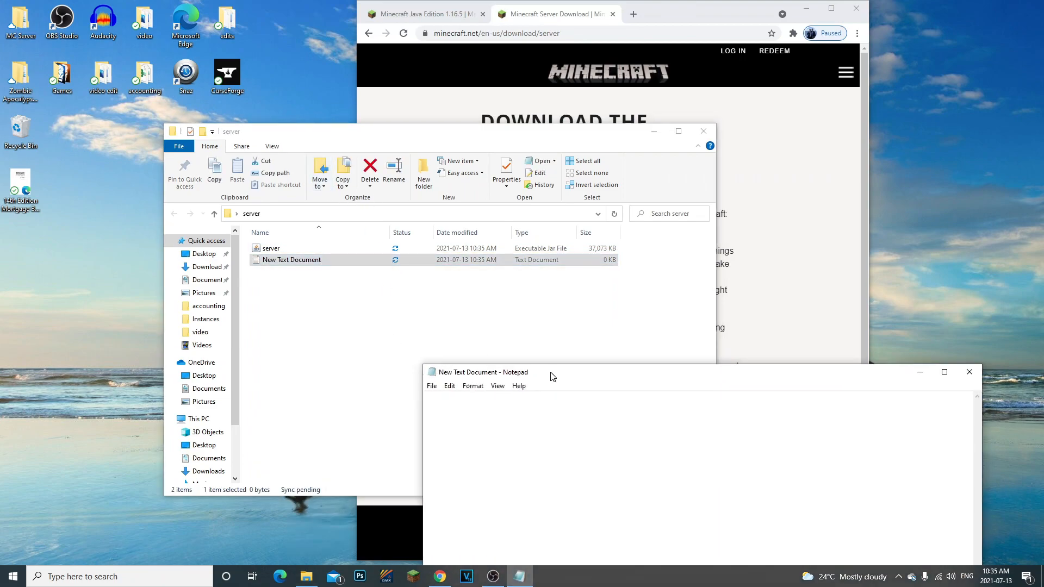
type("java -Xmx1024M -Xms1024M -jar minecraft_server.1.17.1.jar nogui")
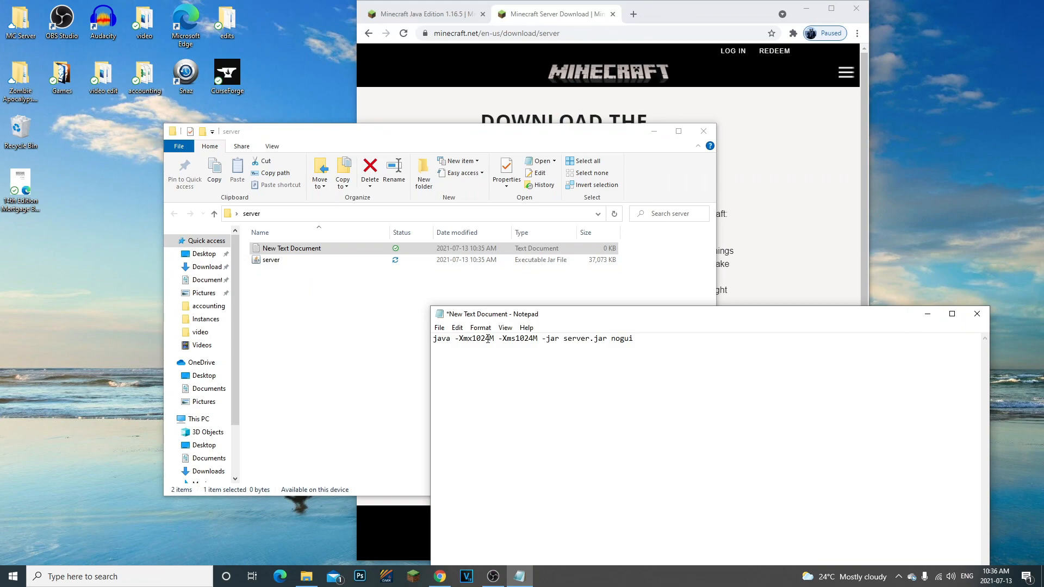
key("BackSpace")
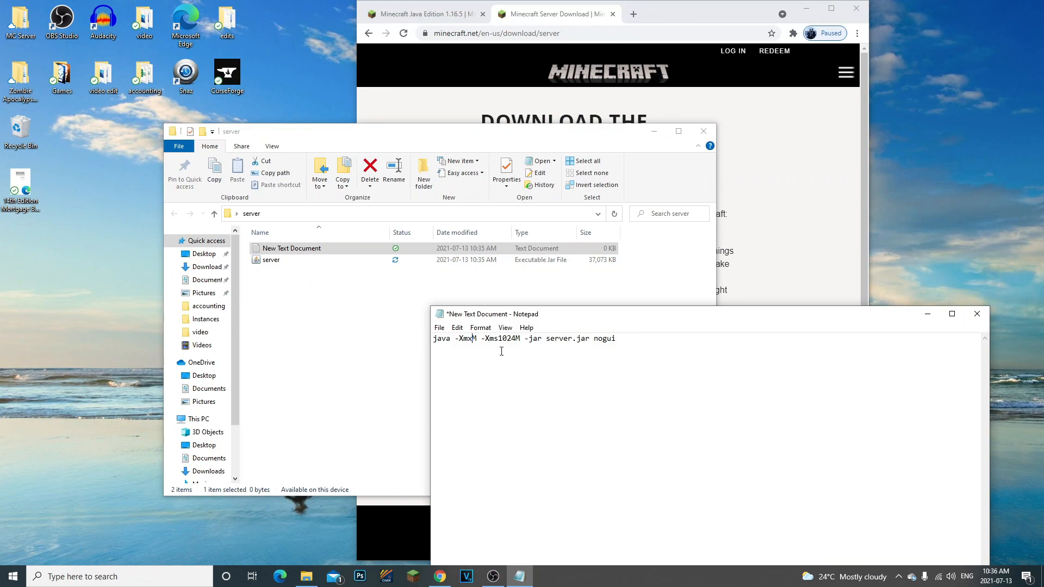
type("2048")
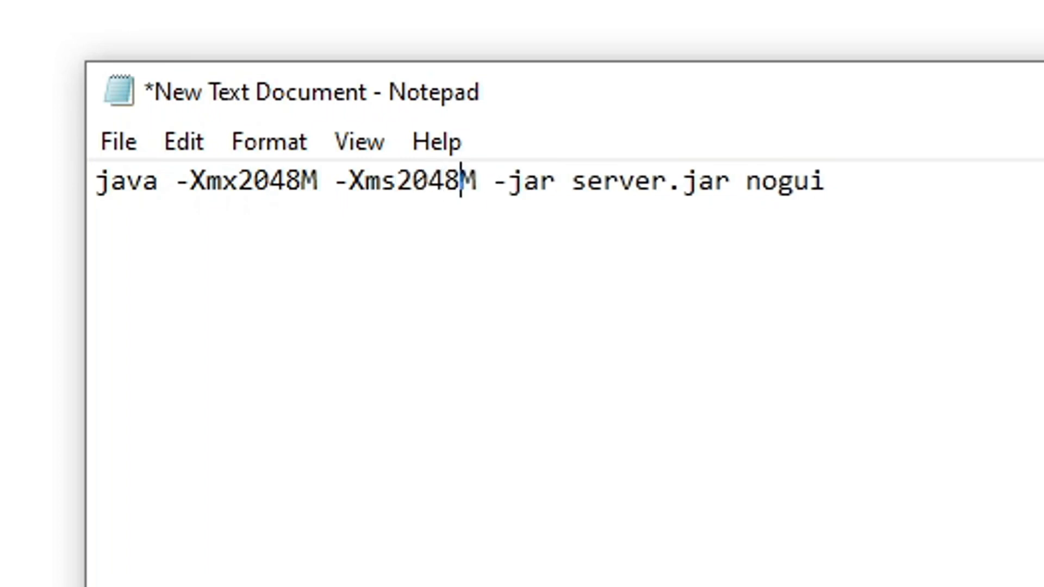
Save the command as run.bat (All Files type) into the server folder.
left_click(438, 327)
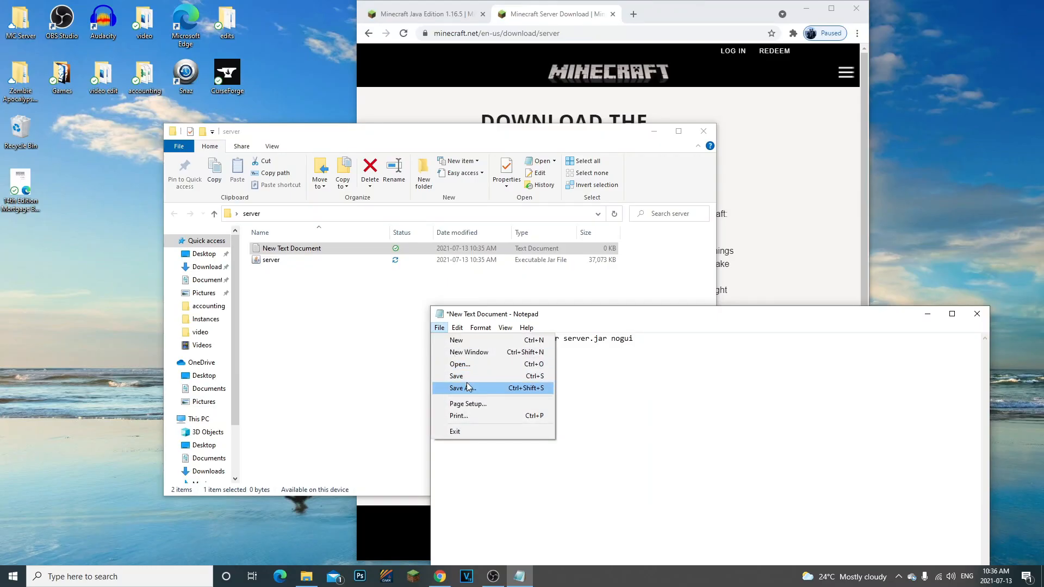
left_click(462, 387)
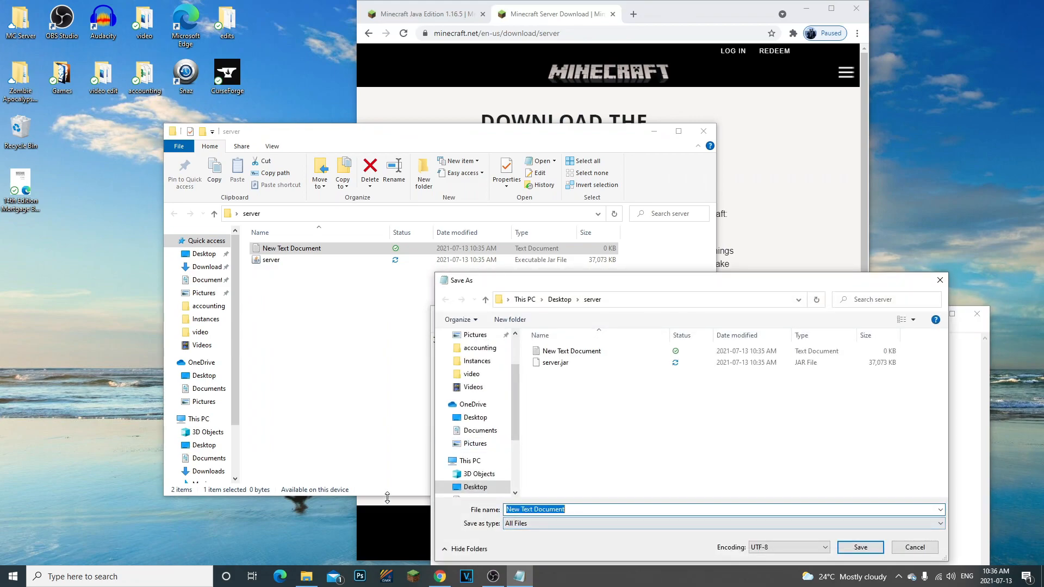
type("run.")
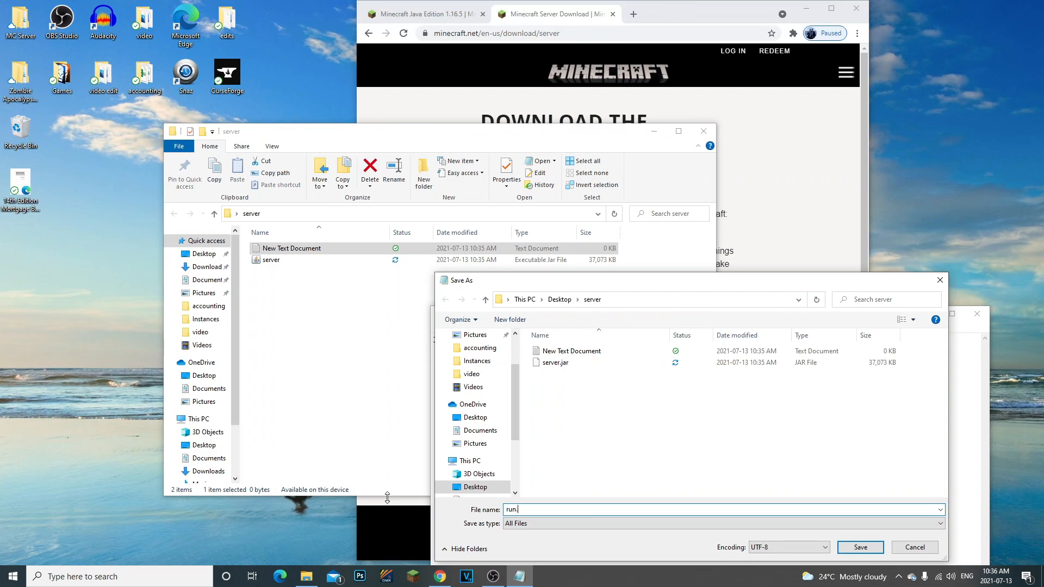
type("bat")
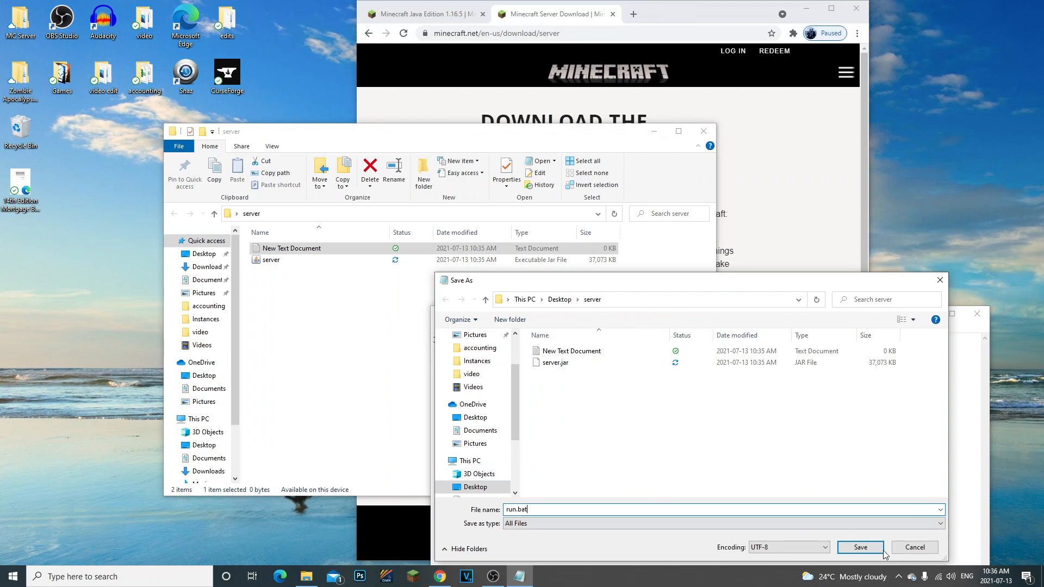
left_click(859, 547)
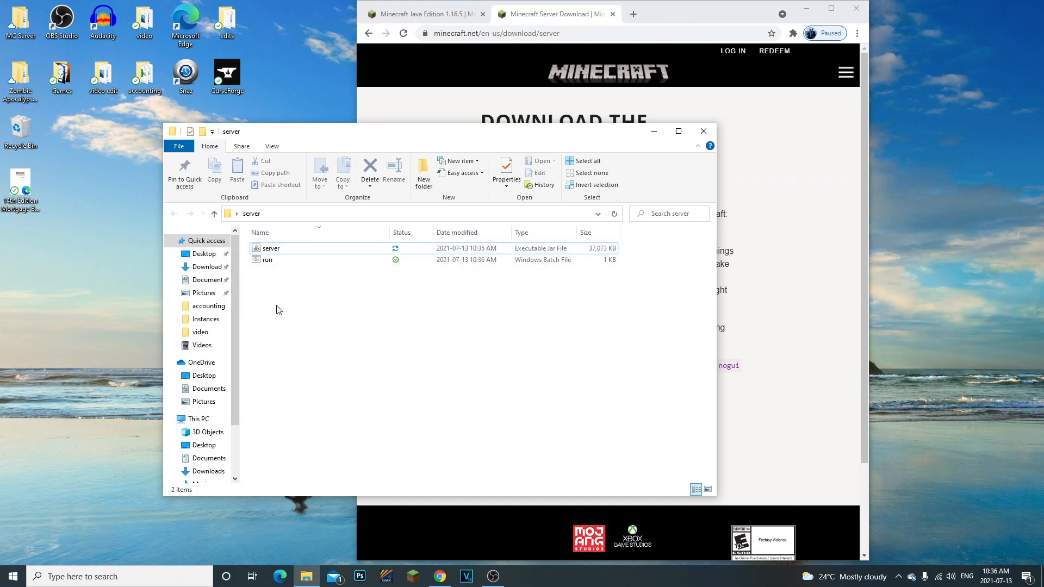
double_click(267, 260)
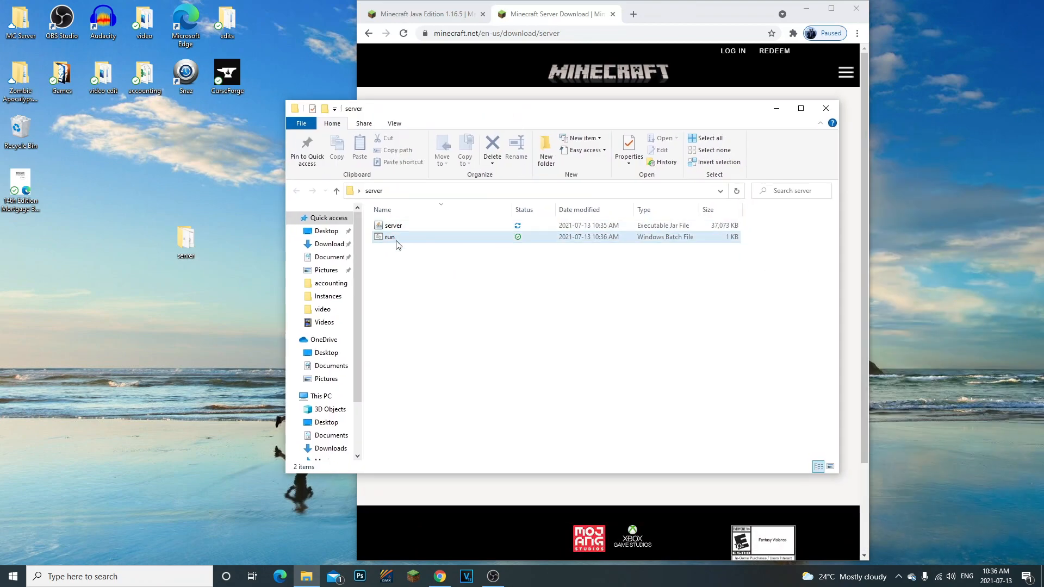
right_click(389, 237)
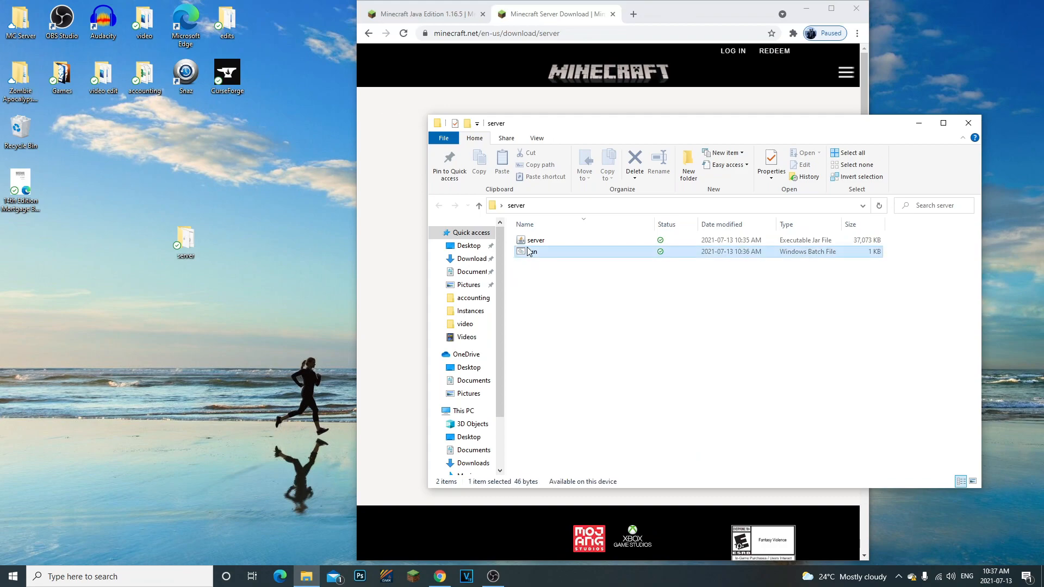
Add a 'pause' line after the java command in run.bat and save it.
double_click(532, 251)
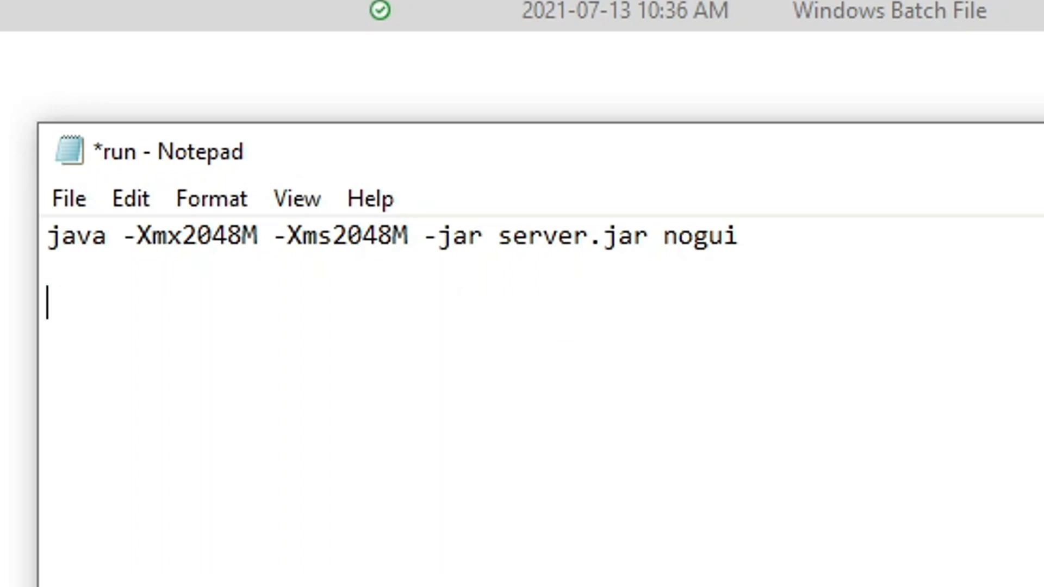
type("pause")
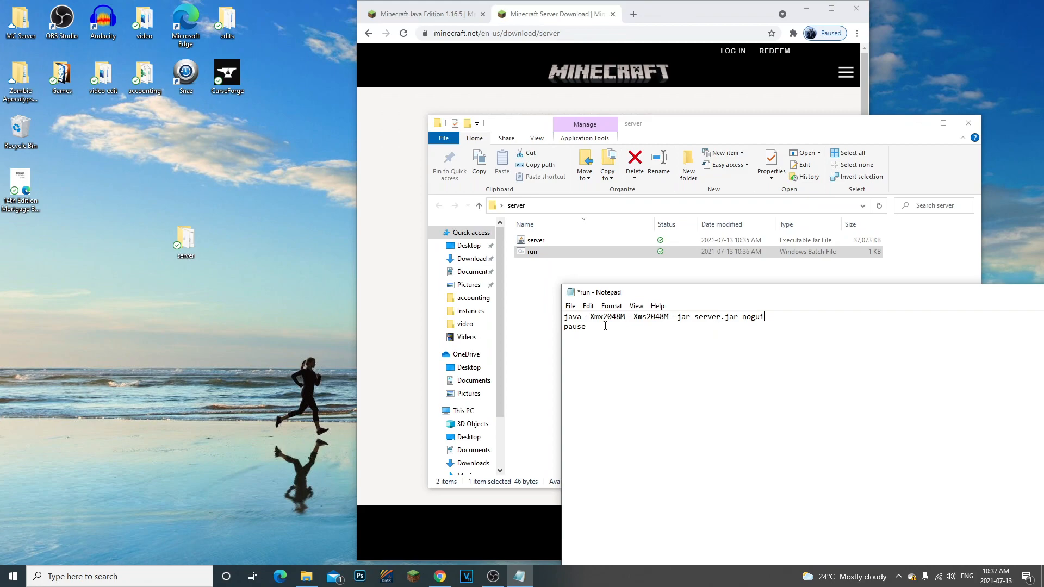
left_click(569, 305)
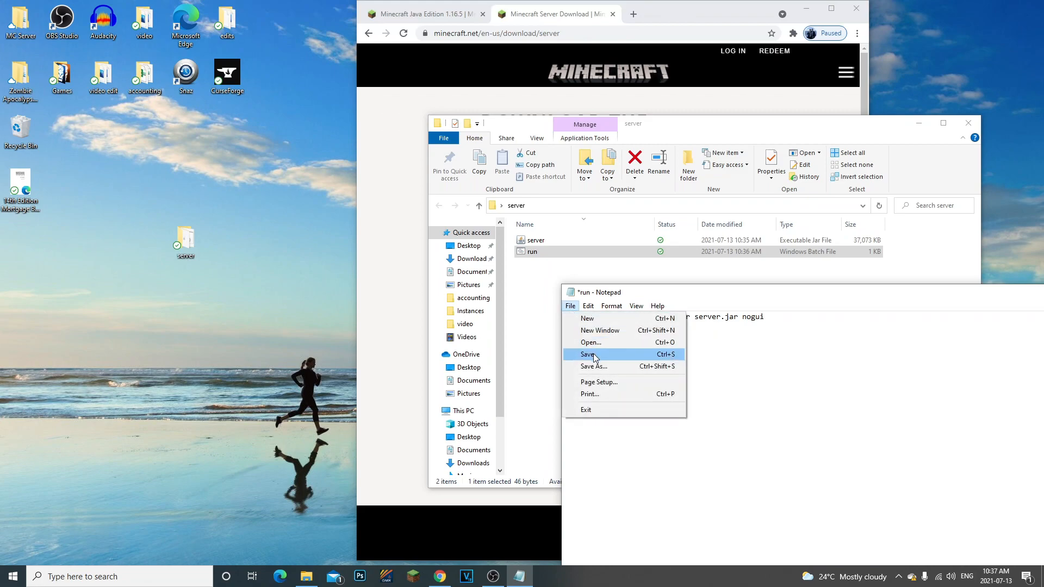
left_click(587, 355)
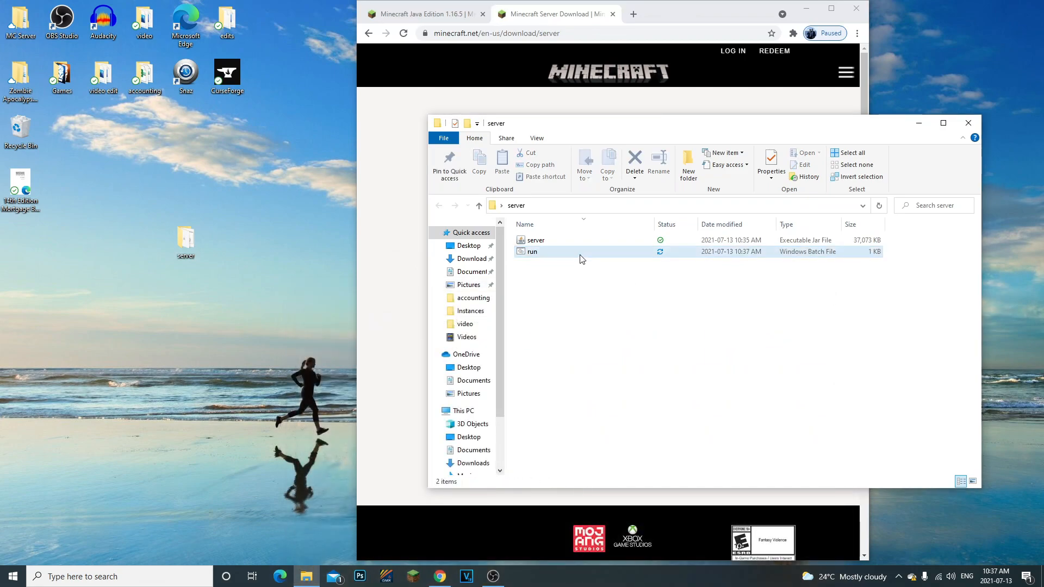
double_click(532, 251)
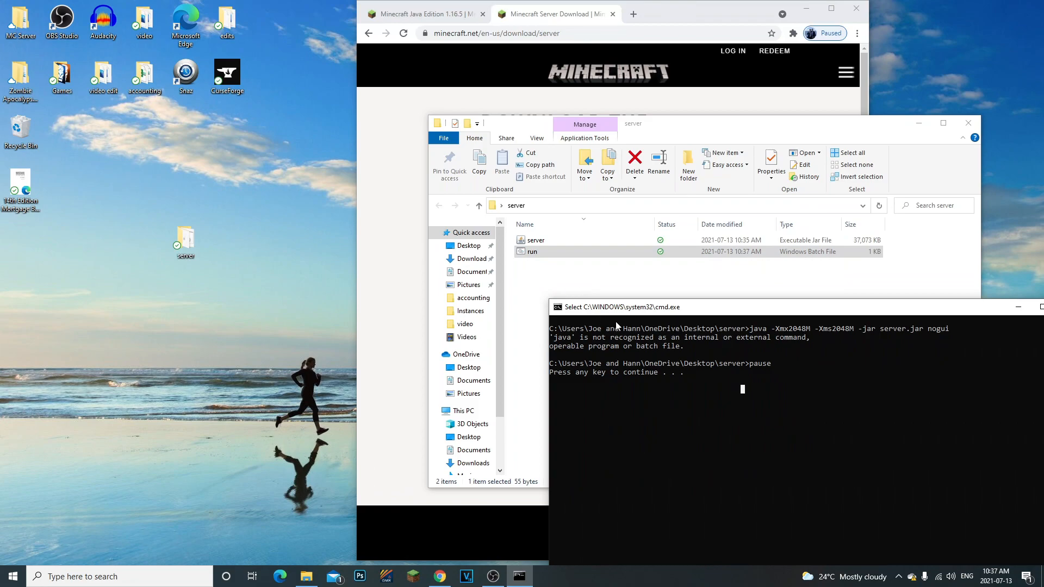
left_click_drag(618, 306, 599, 287)
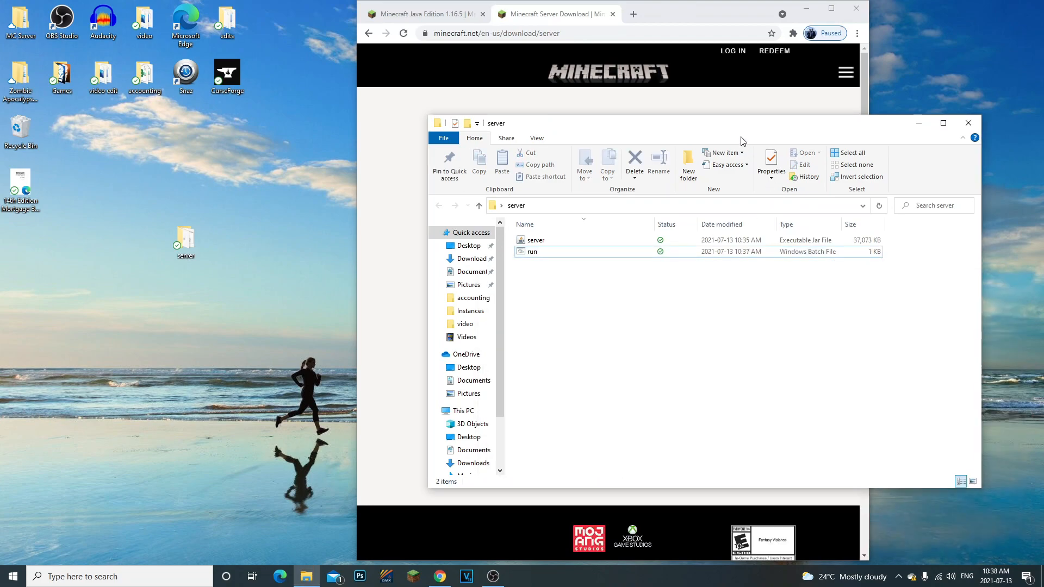
mouse_move(733, 134)
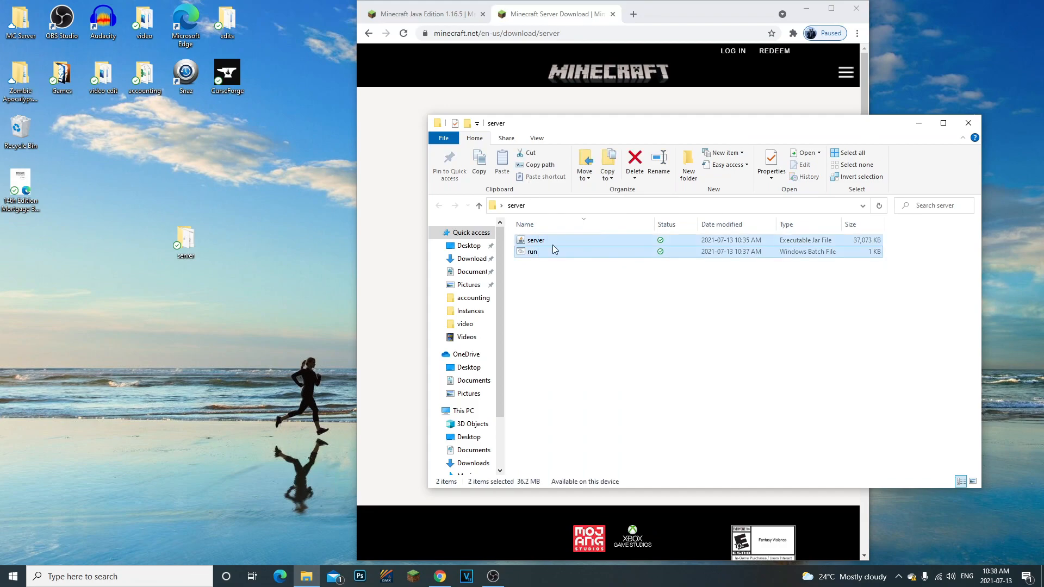
left_click(519, 324)
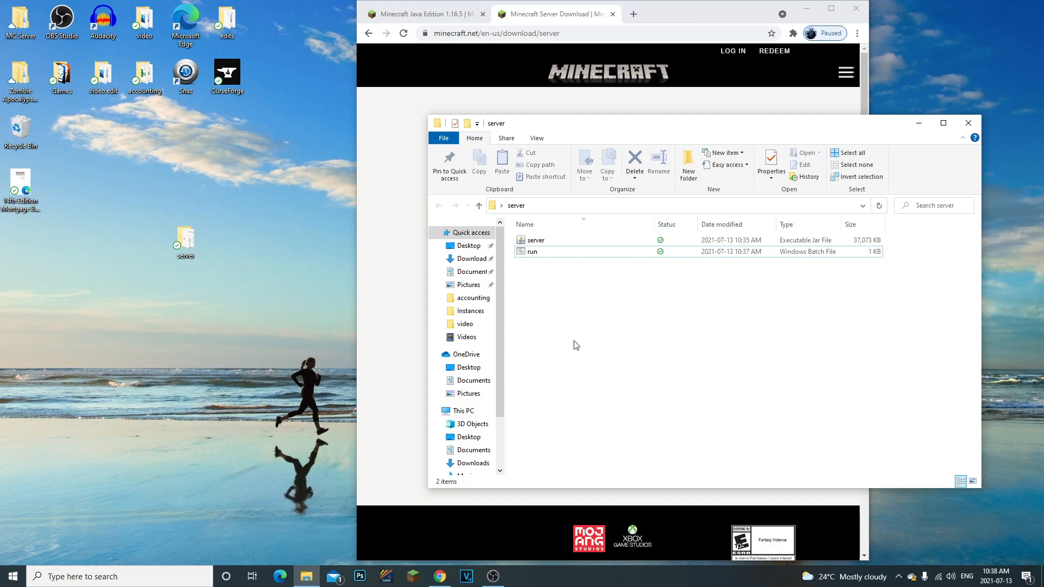
mouse_move(541, 319)
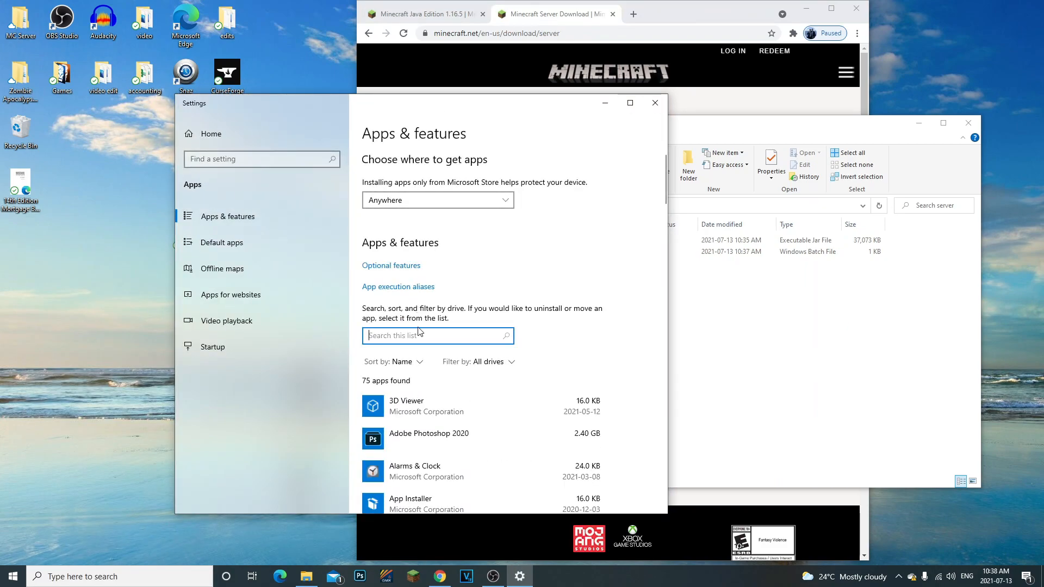
Search the Apps & features list for 'java', finding no installed apps.
type("java")
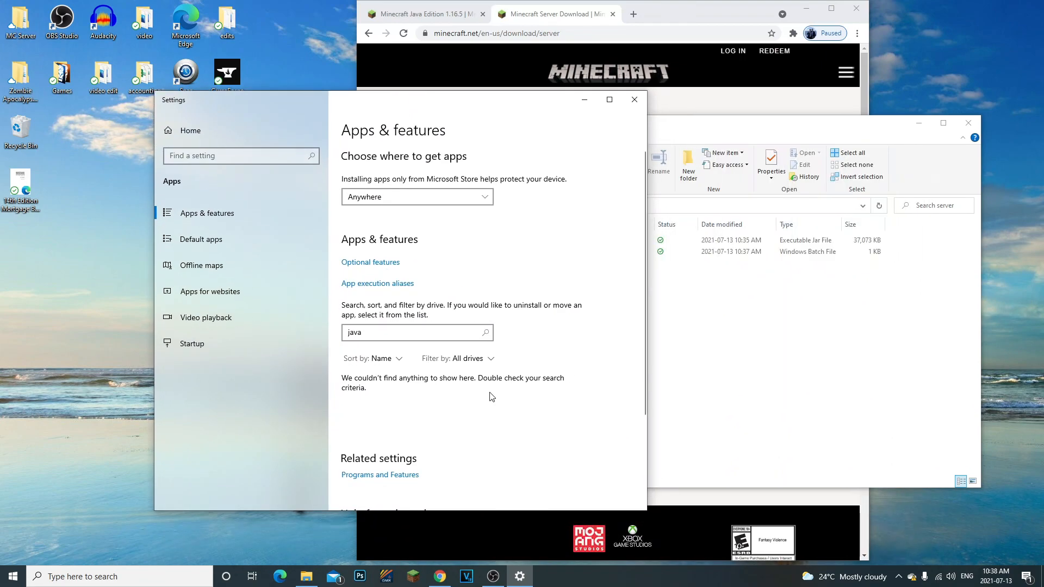
mouse_move(588, 200)
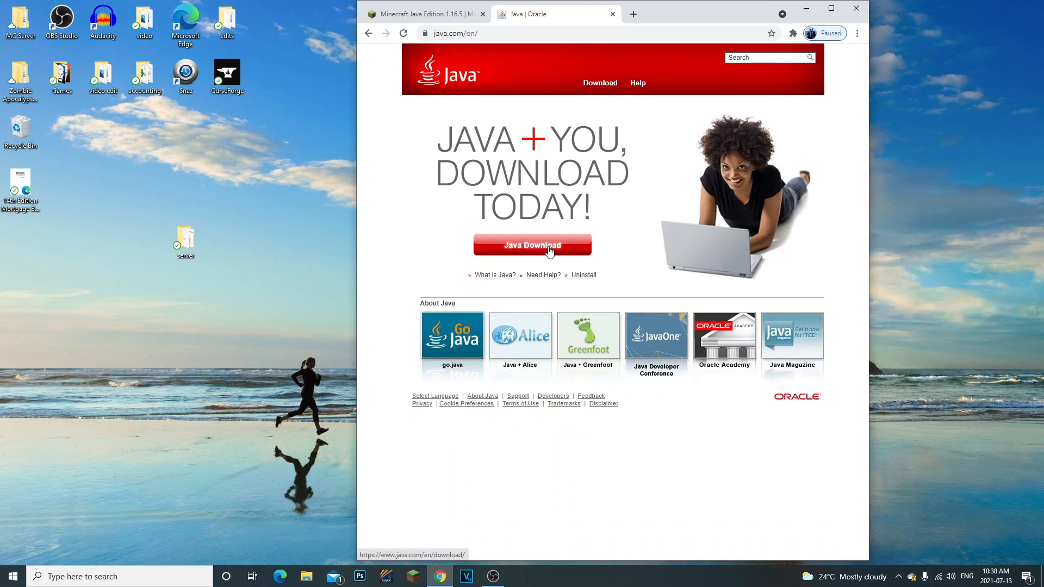
Download the 64-bit Java for Windows installer from java.com and launch the downloaded .exe.
left_click(532, 245)
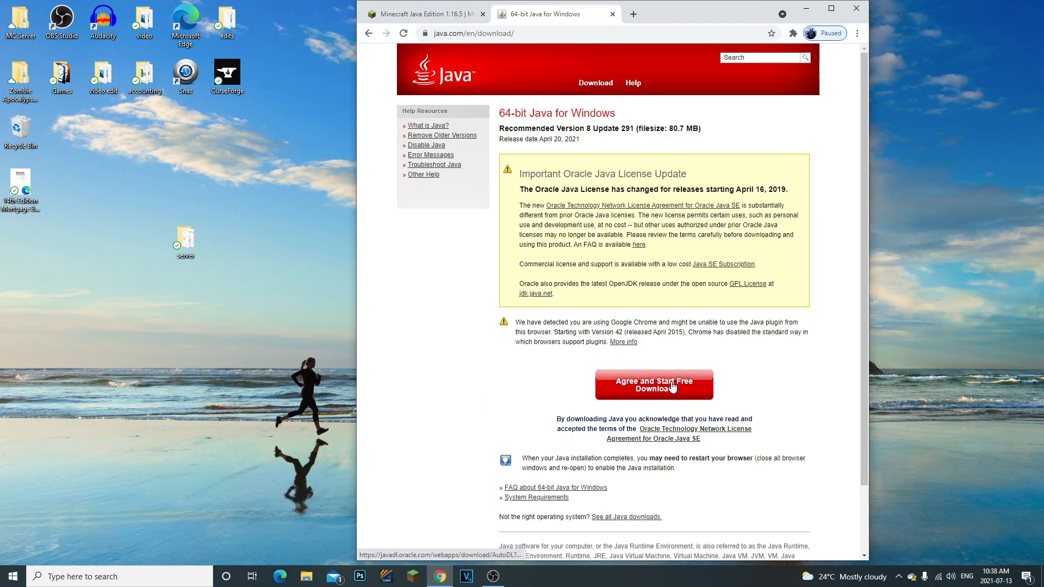
left_click(653, 384)
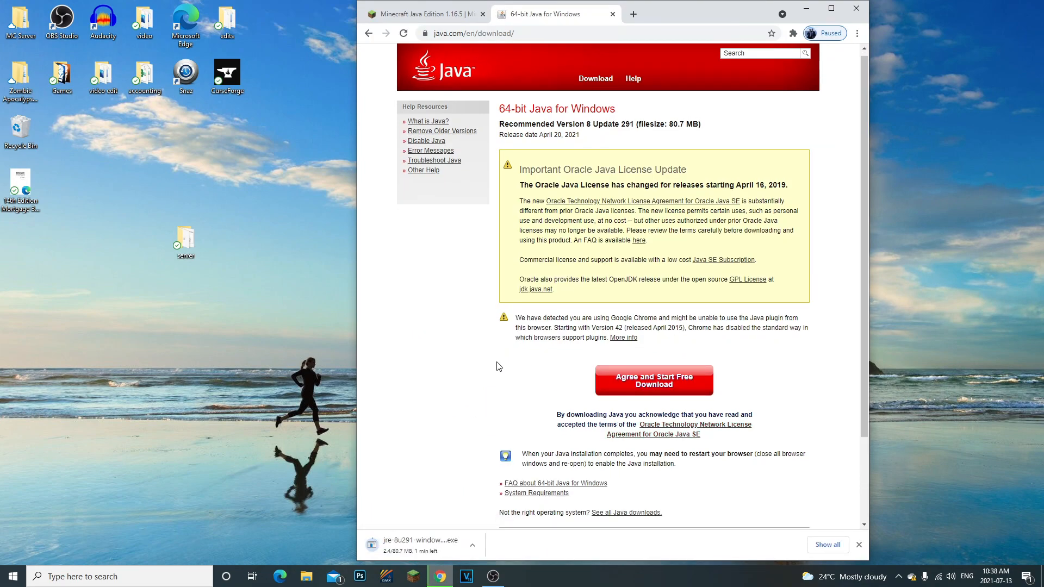
scroll("down", 3)
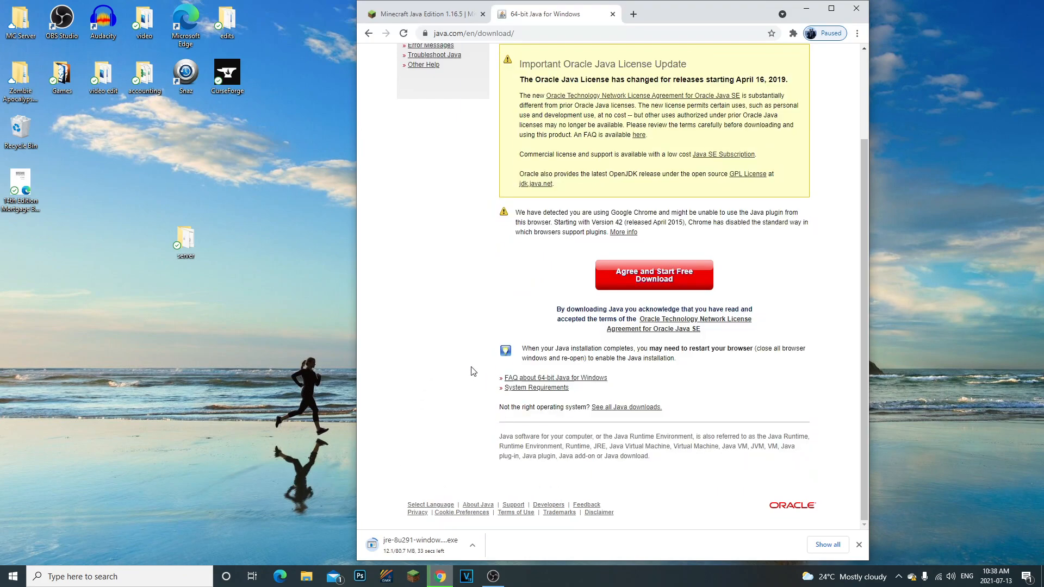
mouse_move(483, 432)
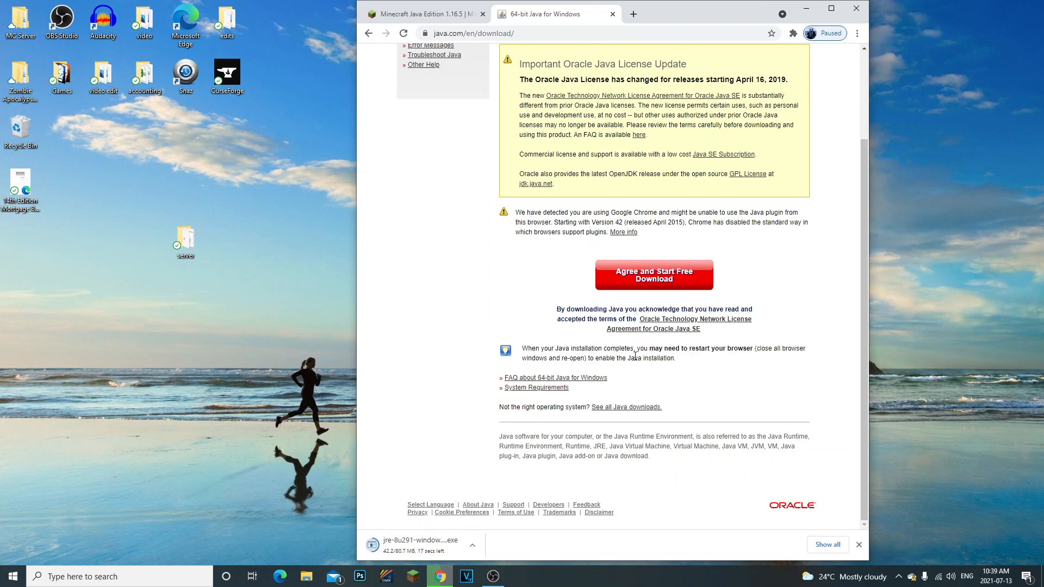
mouse_move(512, 348)
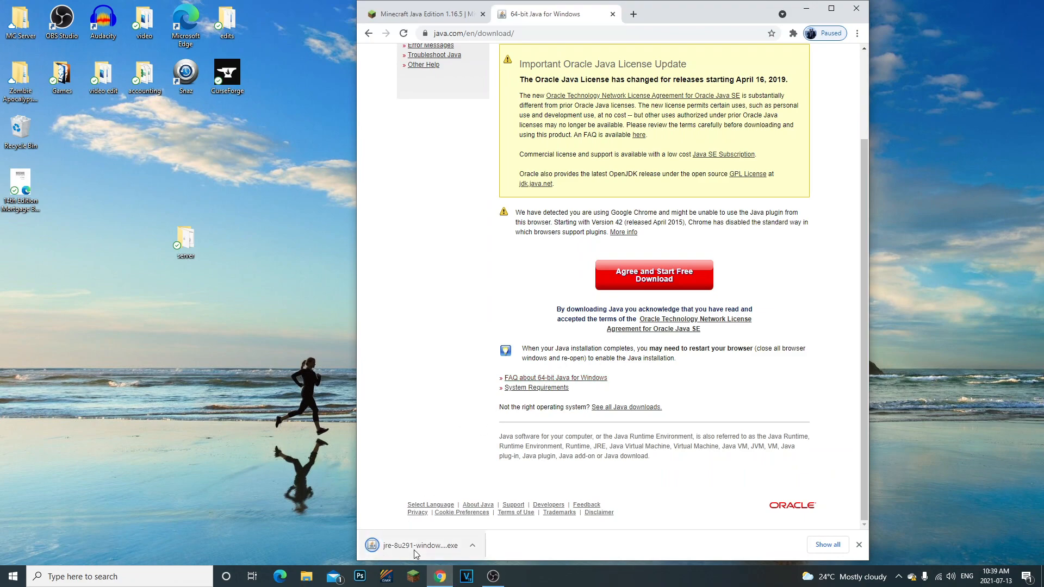
left_click(420, 545)
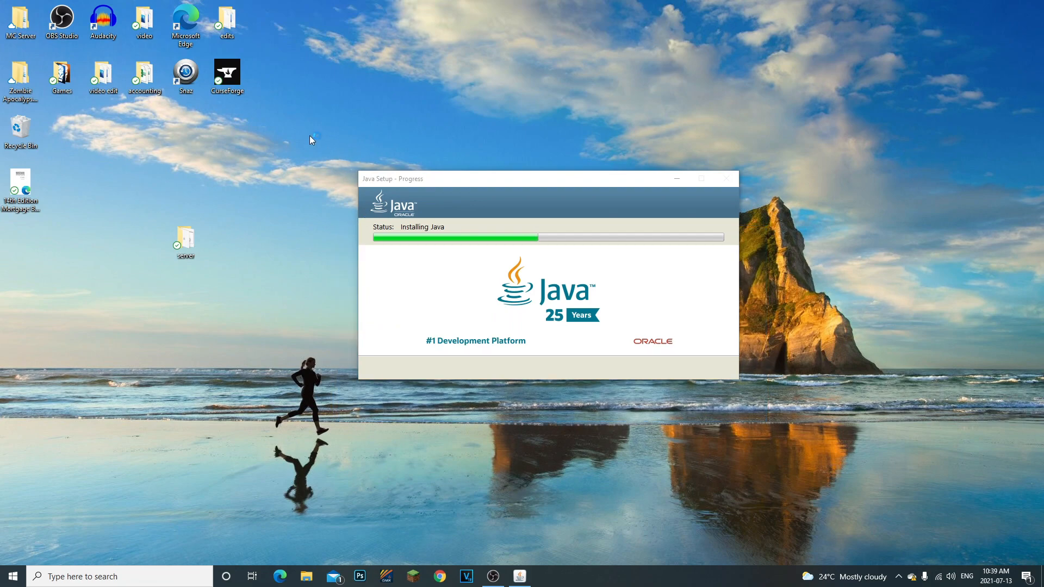
mouse_move(298, 165)
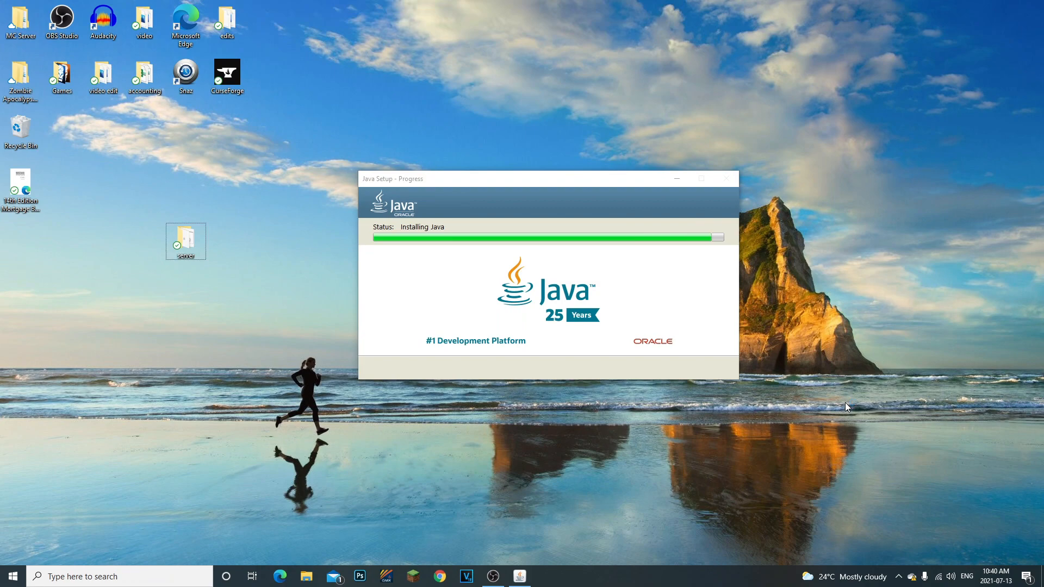
mouse_move(670, 283)
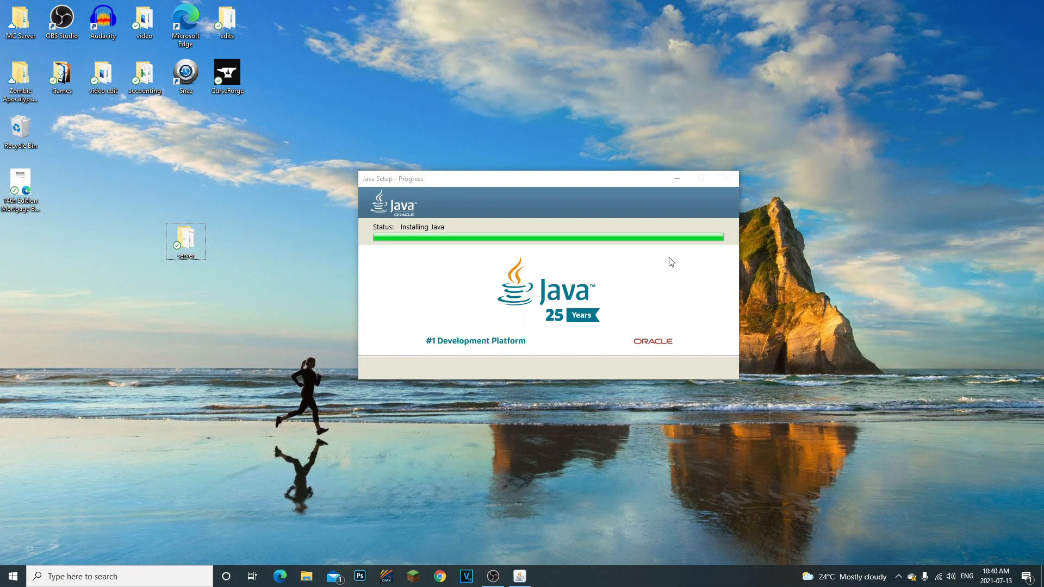
mouse_move(607, 185)
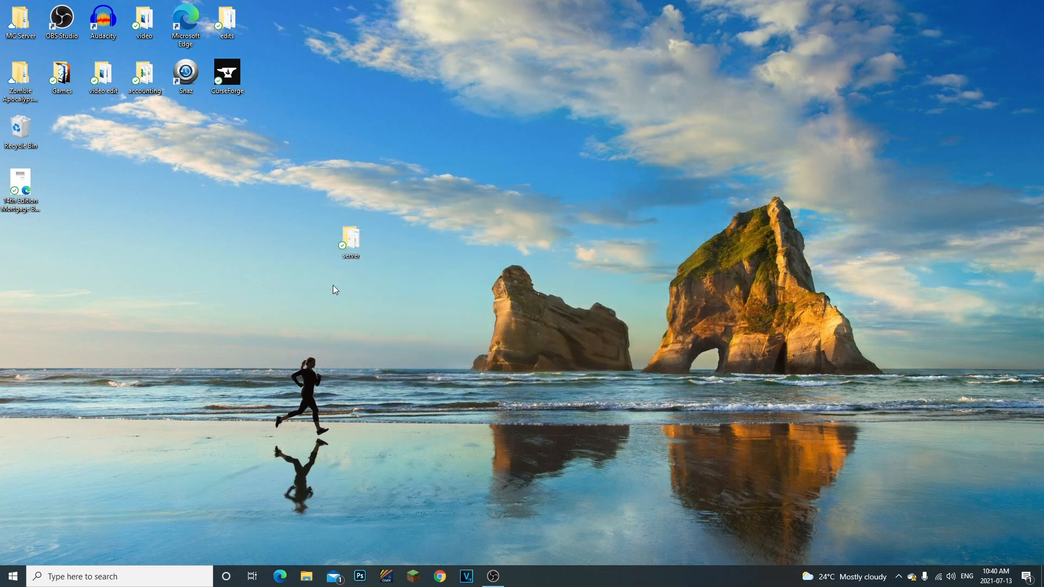
Run run.bat from the server folder to generate eula, logs and server.properties, then open eula.txt.
double_click(349, 236)
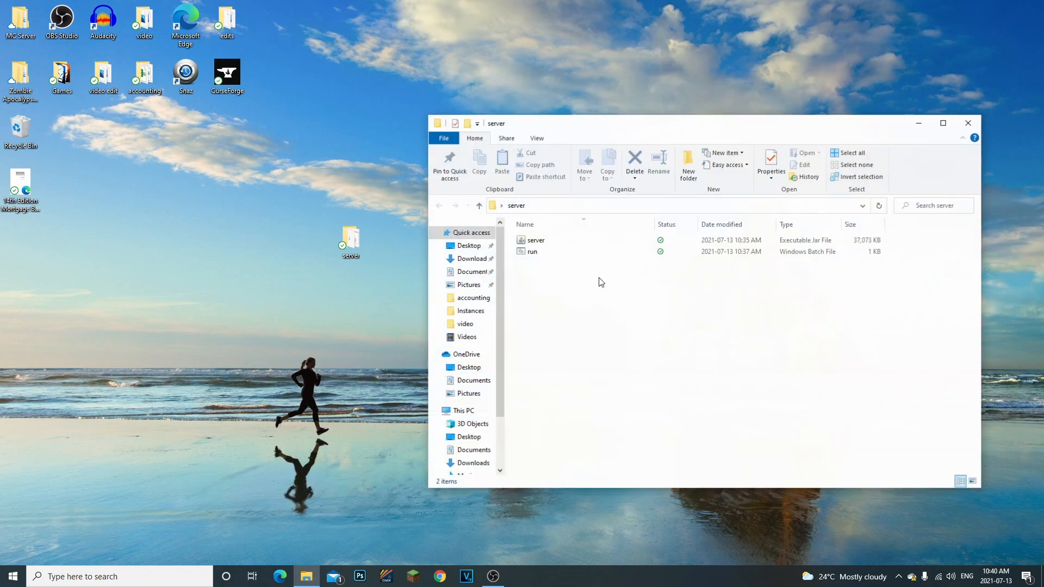
double_click(532, 251)
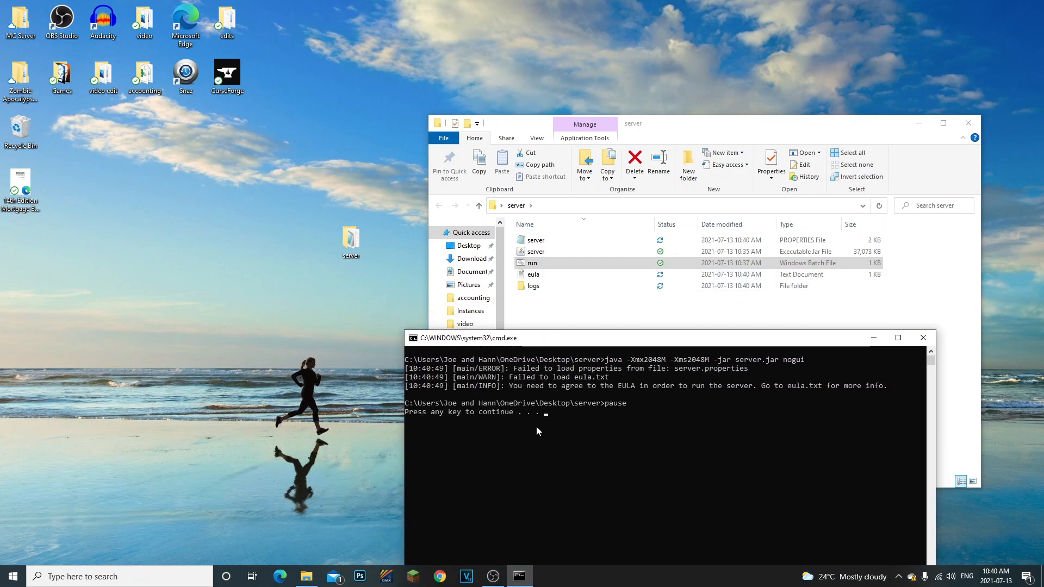
double_click(533, 274)
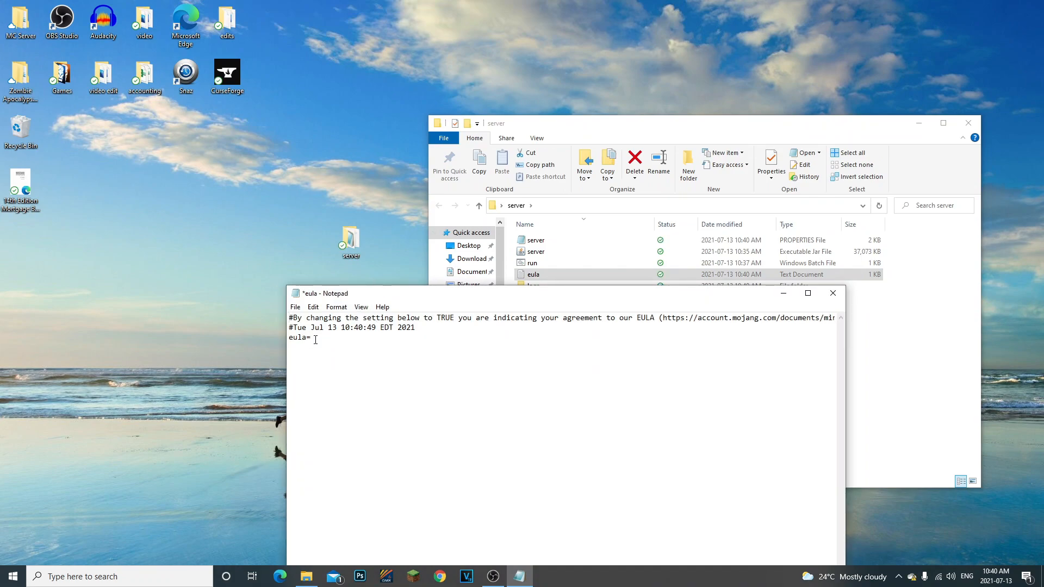
Change eula=false to eula=true in eula.txt and save.
type("true")
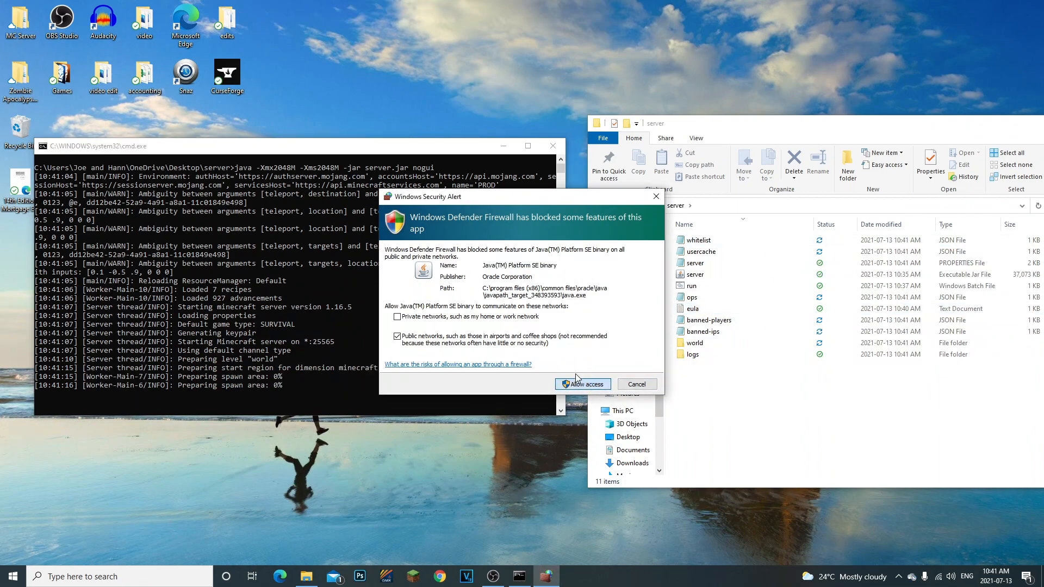
Allow Java through the firewall, let the server finish loading, then issue 'stop'.
left_click(581, 384)
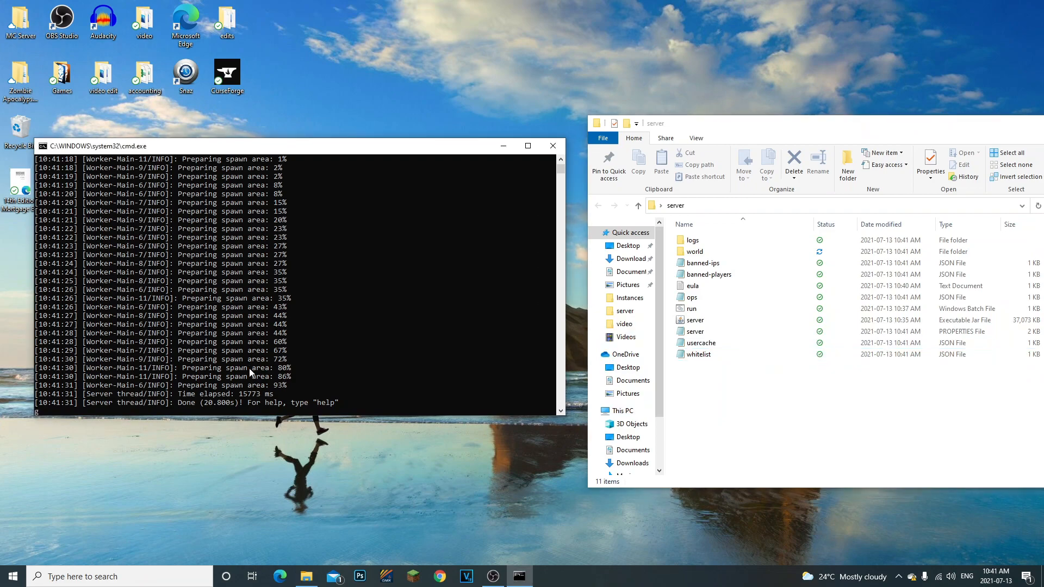
type("stop")
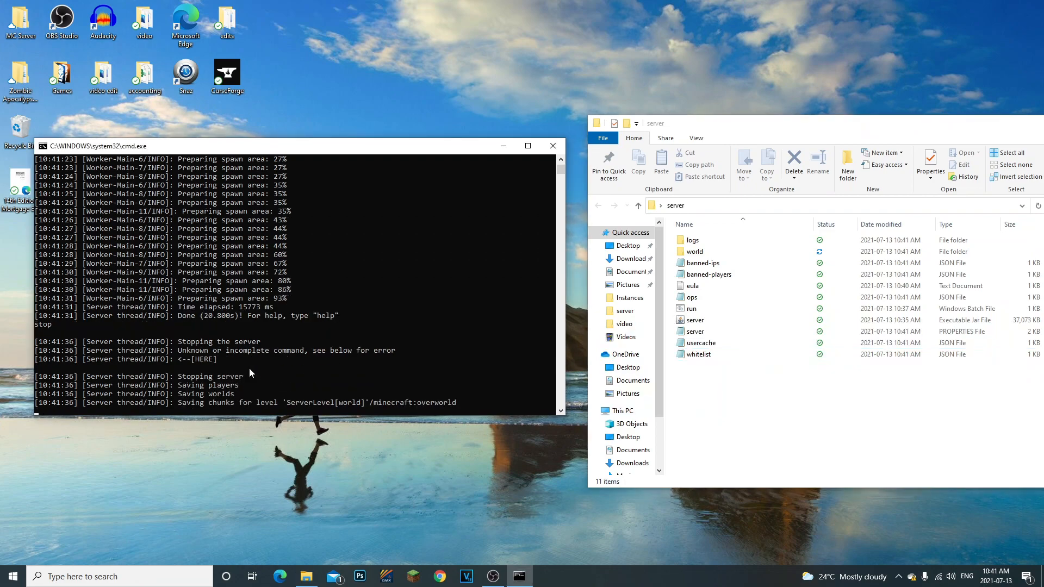